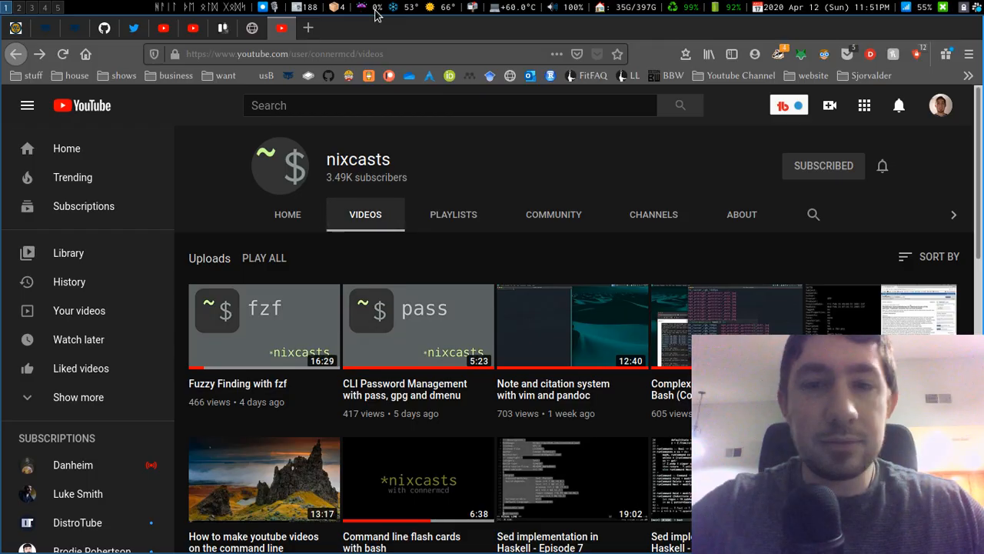
pyautogui.moveTo(391, 171)
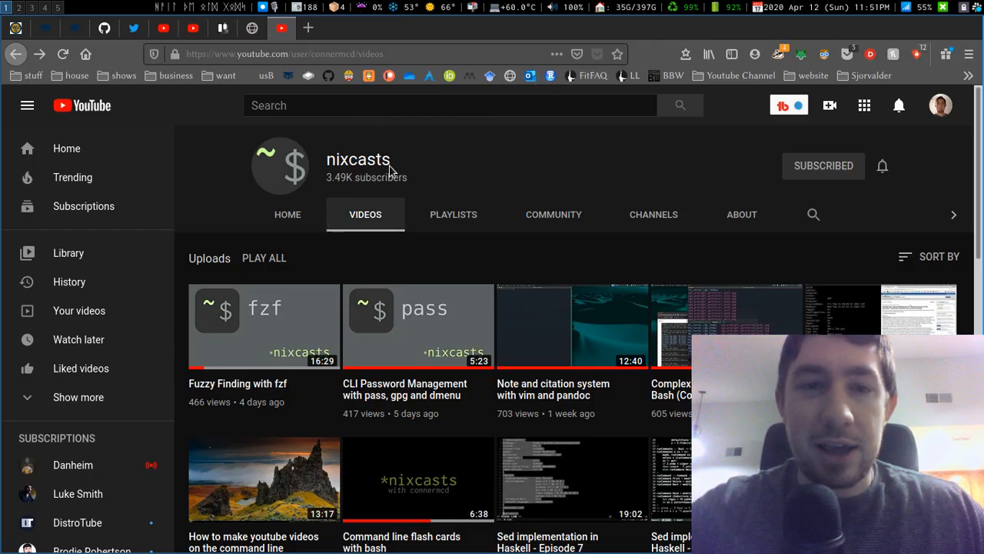
pyautogui.moveTo(413, 369)
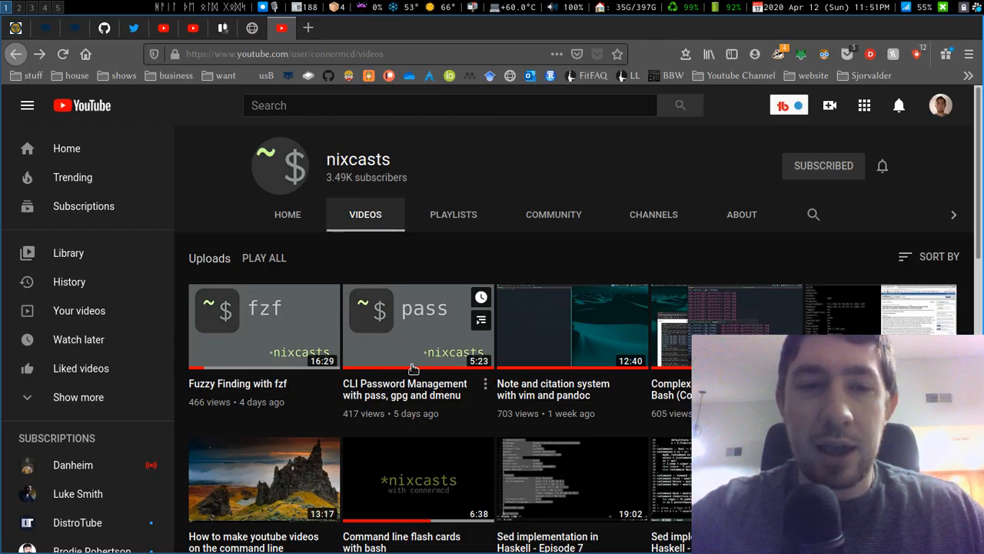
pyautogui.moveTo(492, 200)
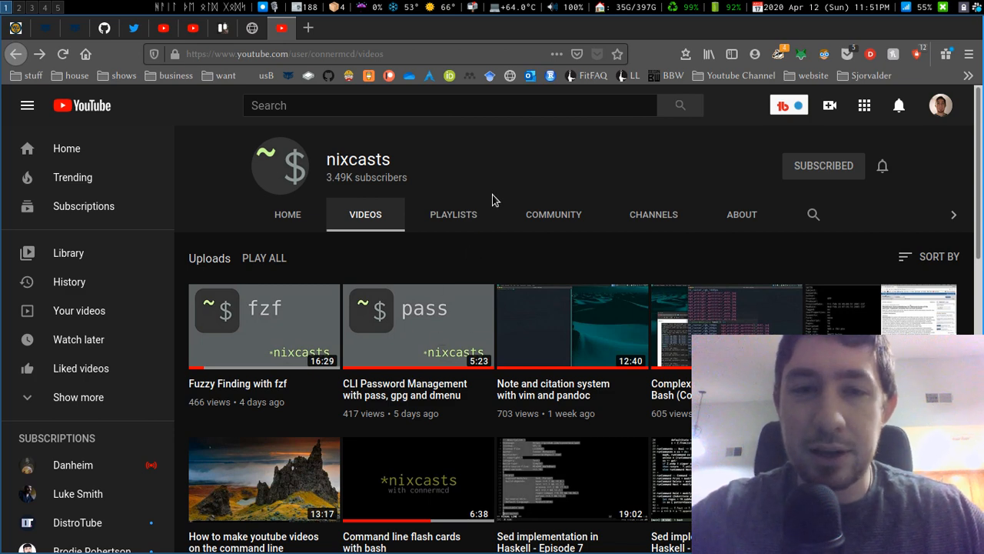
# - List the home folder, change into Research, and enter the fzf command
pyautogui.scroll(-3)
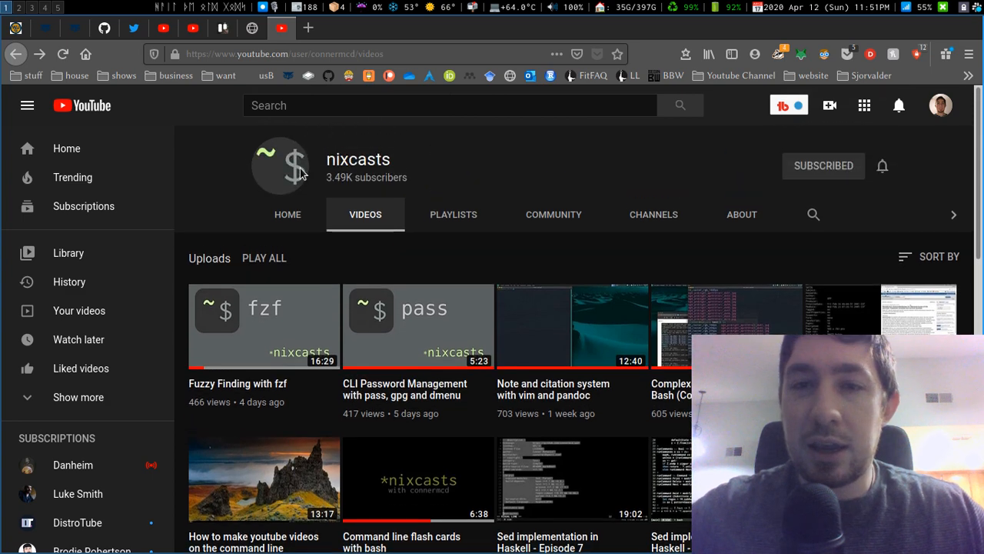
pyautogui.moveTo(361, 144)
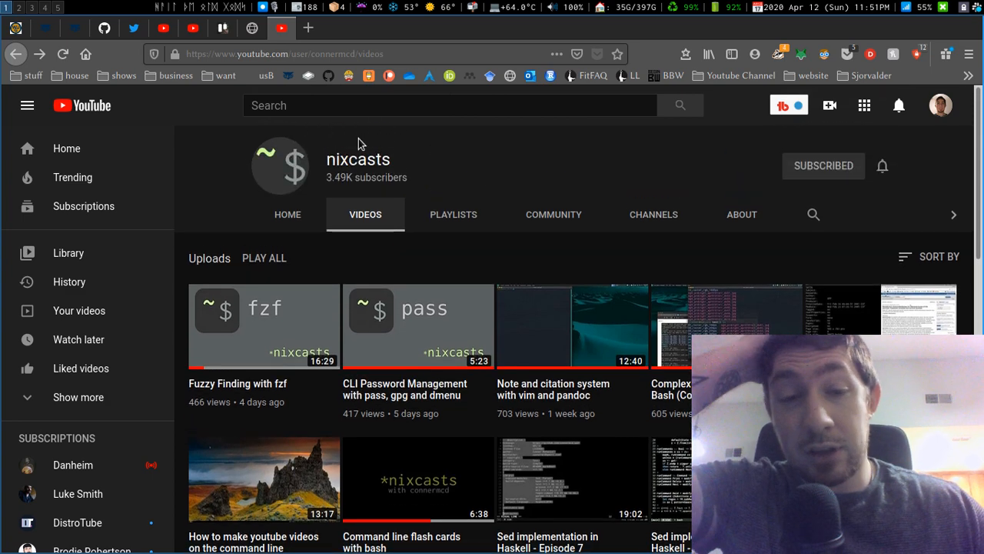
pyautogui.moveTo(294, 324)
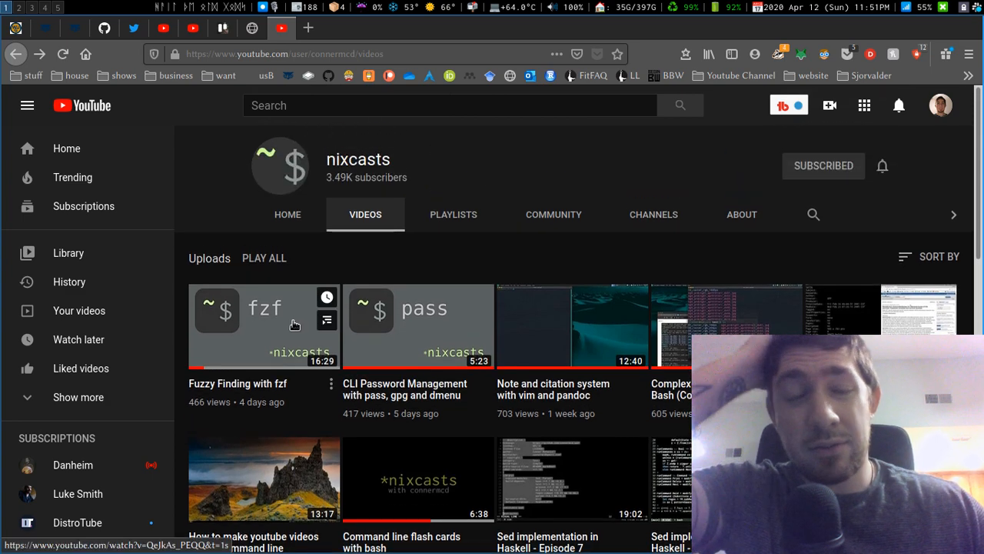
pyautogui.moveTo(265, 281)
pyautogui.write('ls')
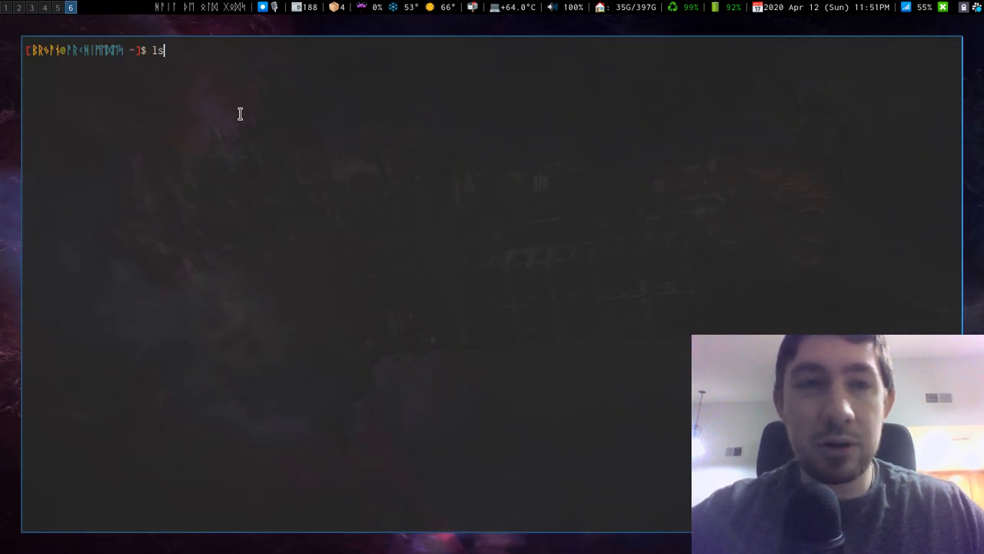
pyautogui.press('Return')
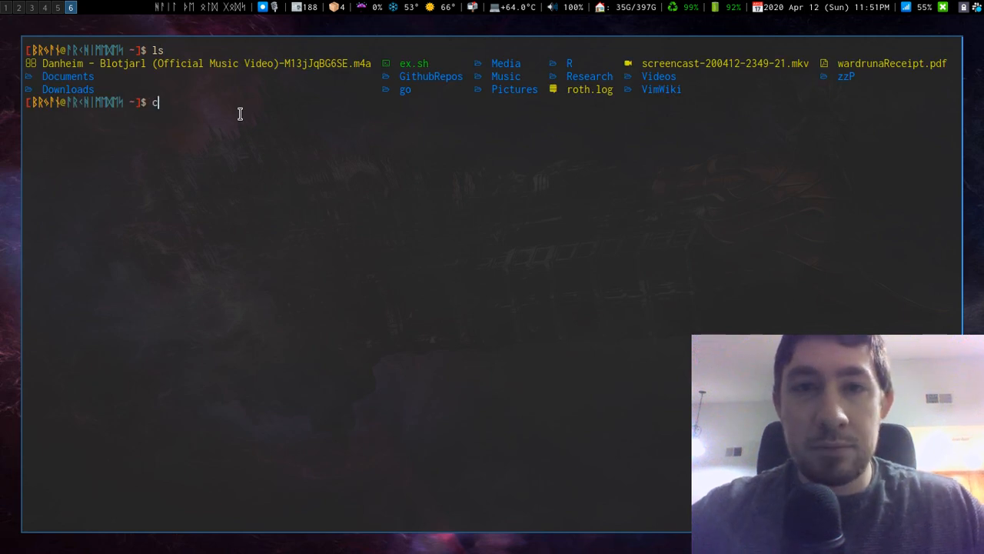
pyautogui.write('d R')
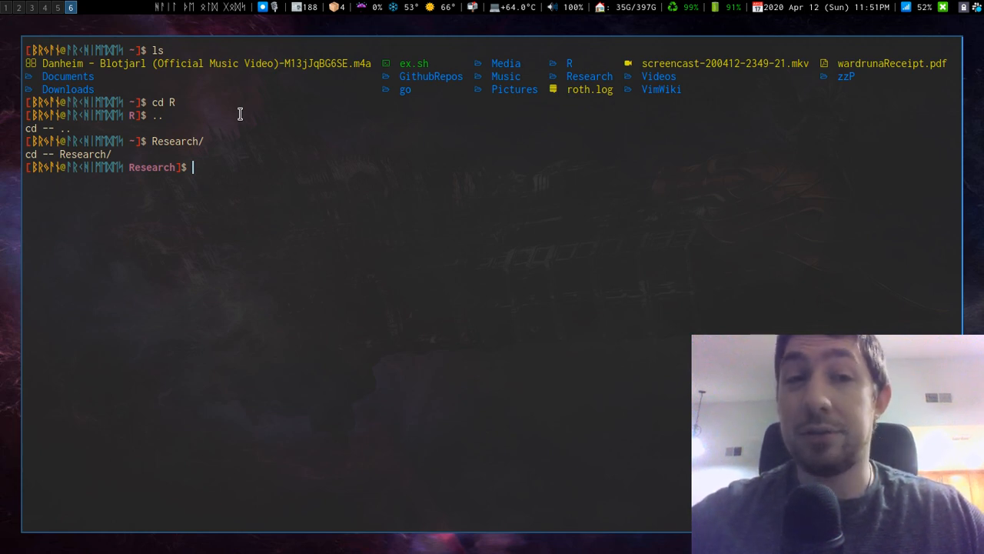
pyautogui.moveTo(291, 193)
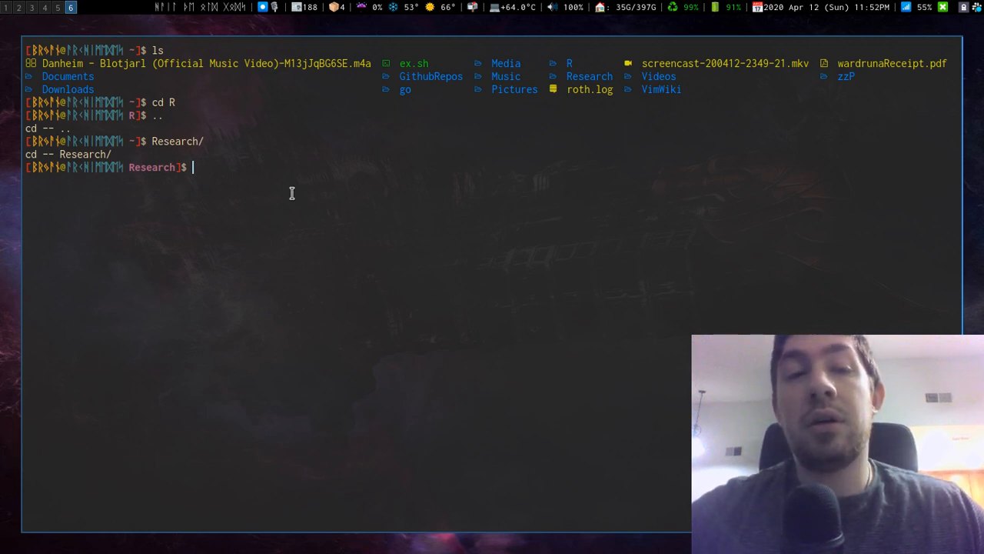
pyautogui.write('fzf')
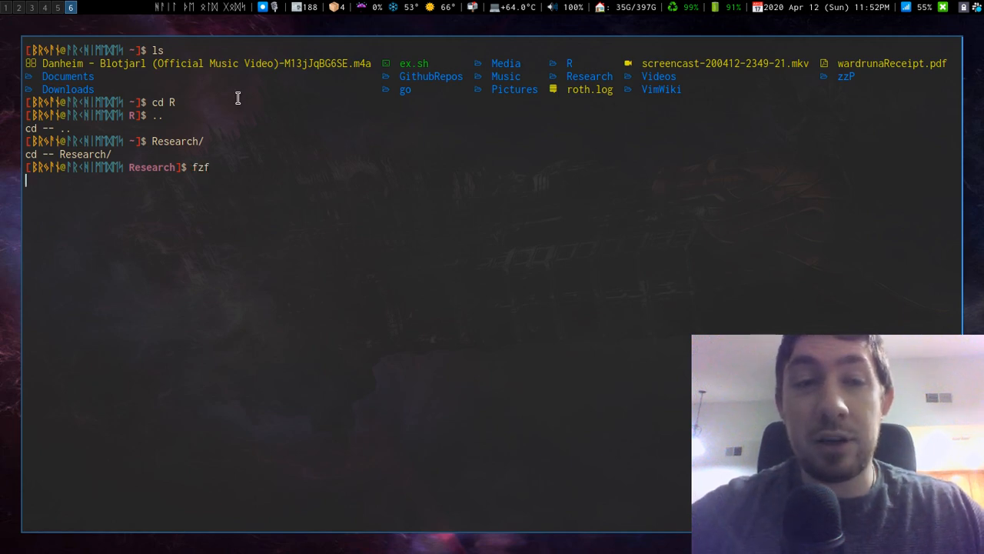
# - Launch fzf over the 59 Research files and filter them with 'vik'
pyautogui.press('Return')
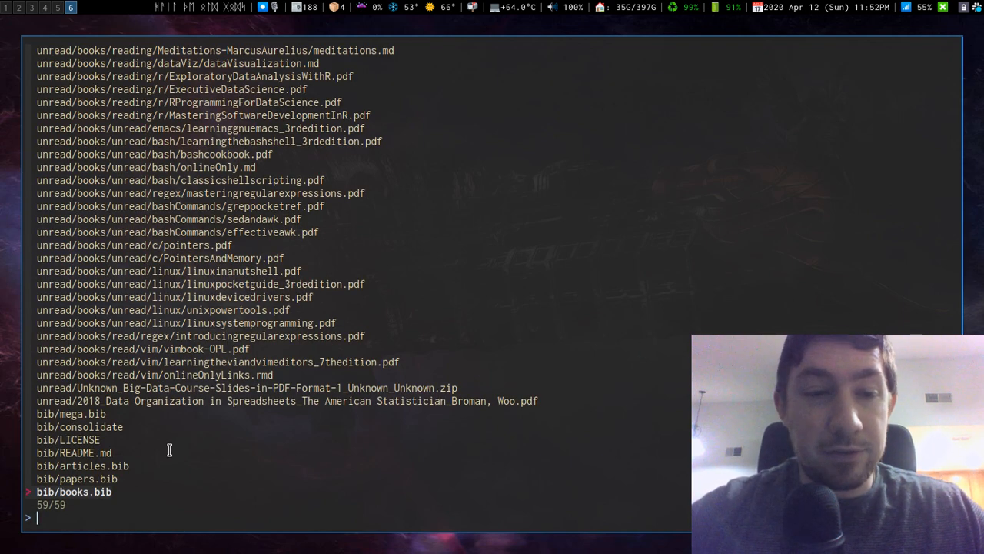
pyautogui.moveTo(256, 442)
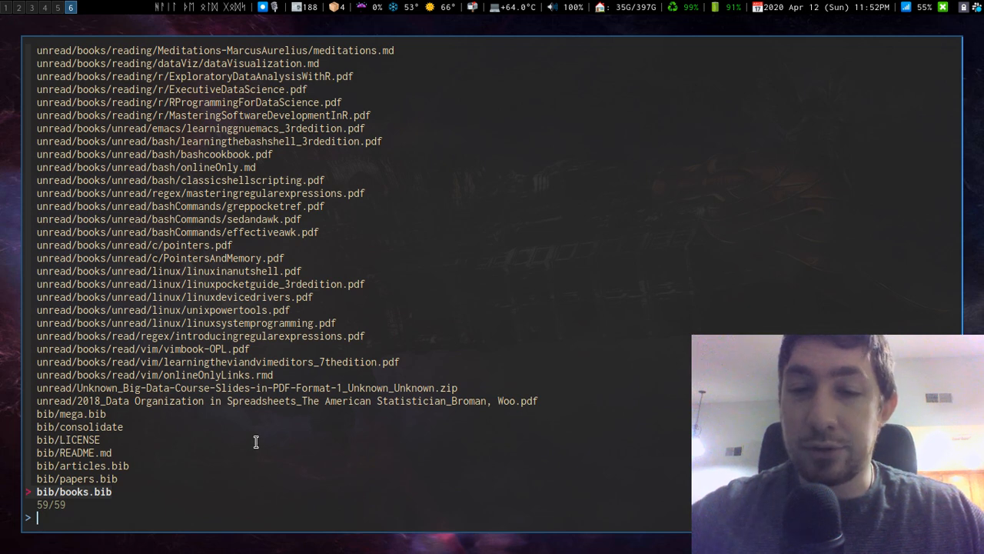
pyautogui.moveTo(395, 173)
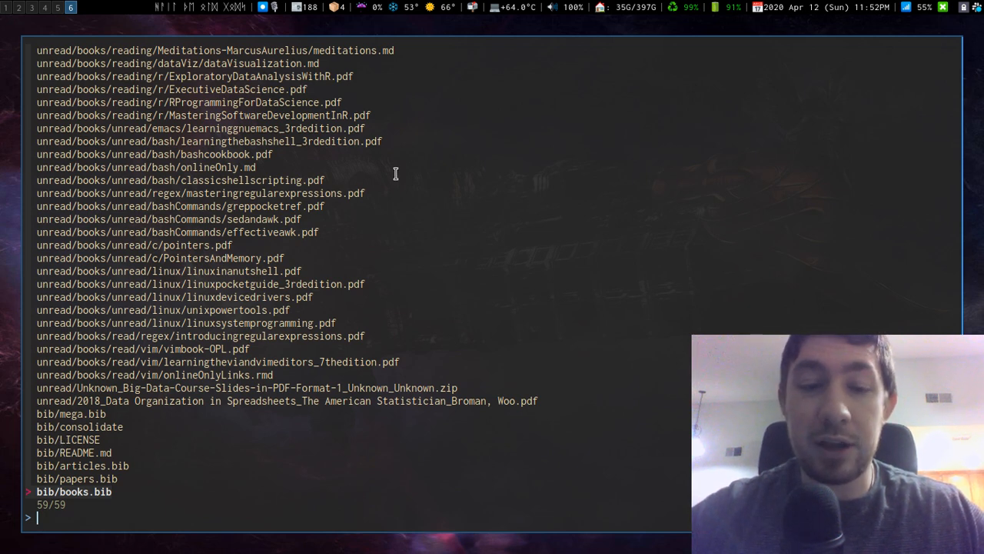
pyautogui.write('vik')
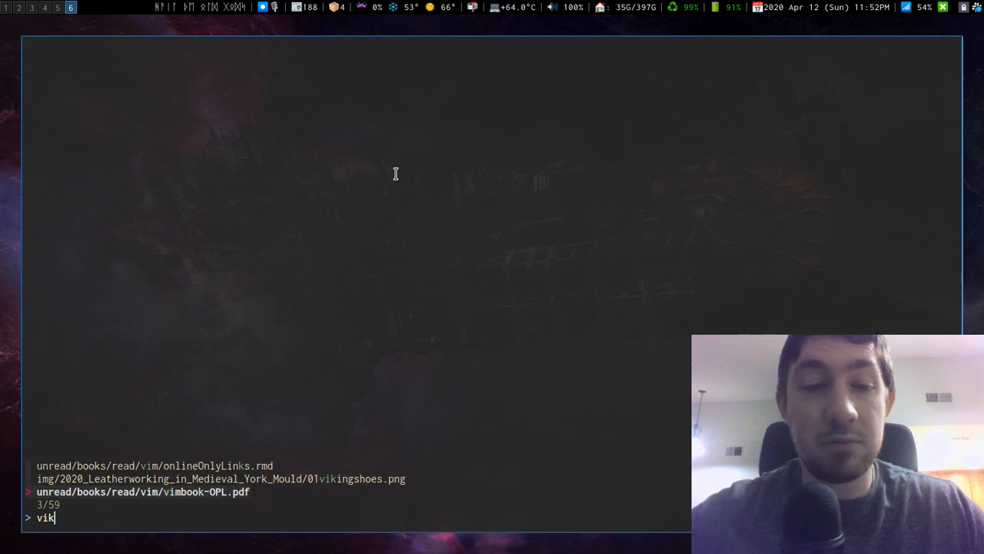
pyautogui.moveTo(419, 429)
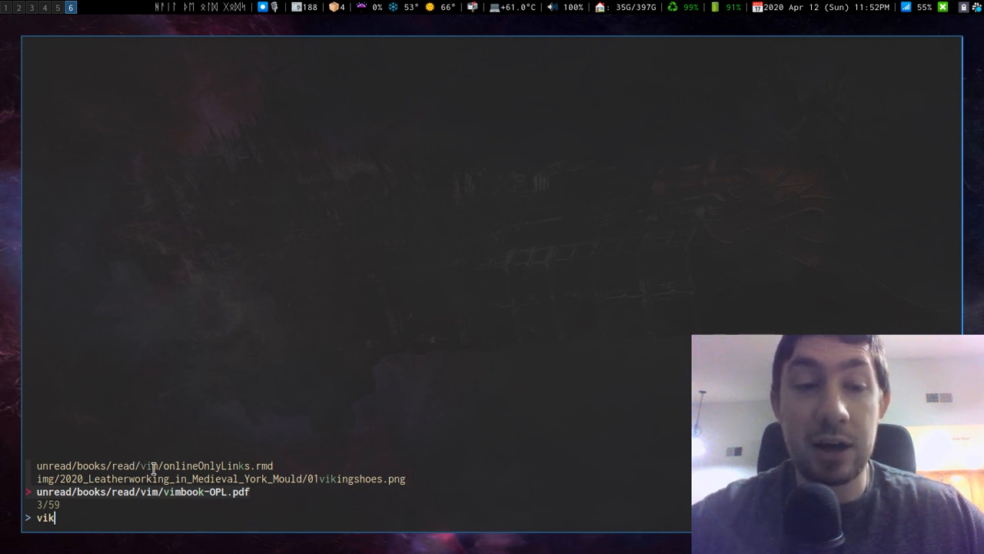
pyautogui.moveTo(303, 488)
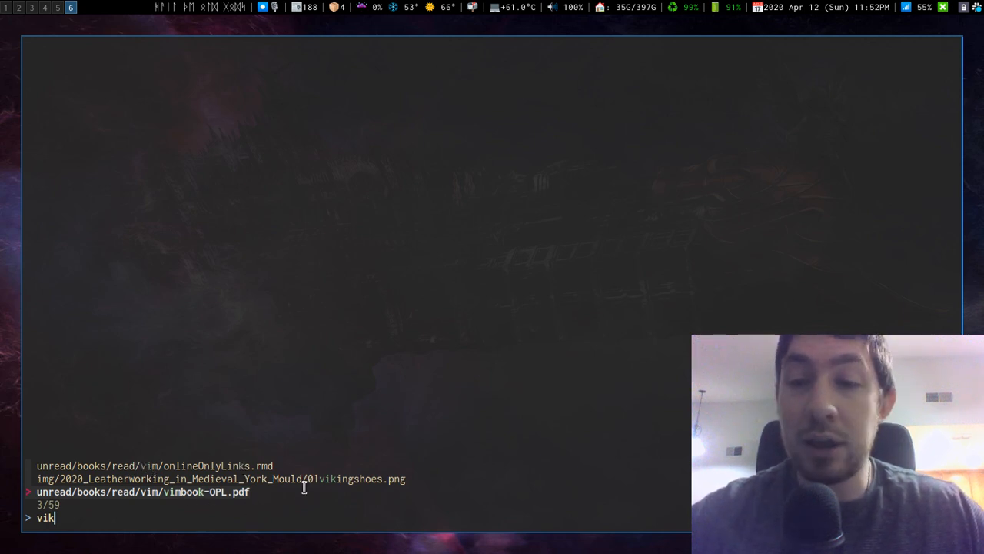
pyautogui.moveTo(300, 453)
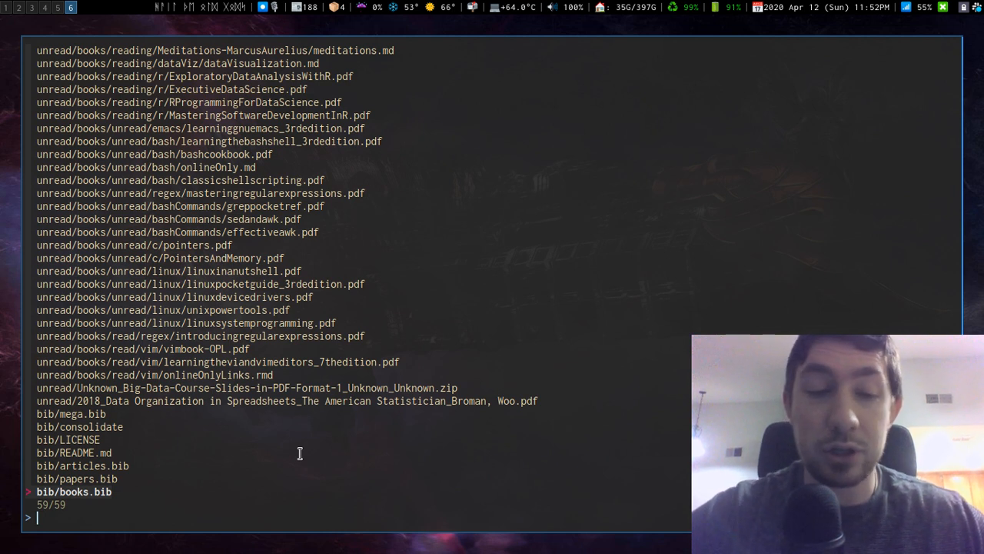
# - Filter the Research files with 'vi' and pick dataVisualization.md to print its path
pyautogui.press('Up')
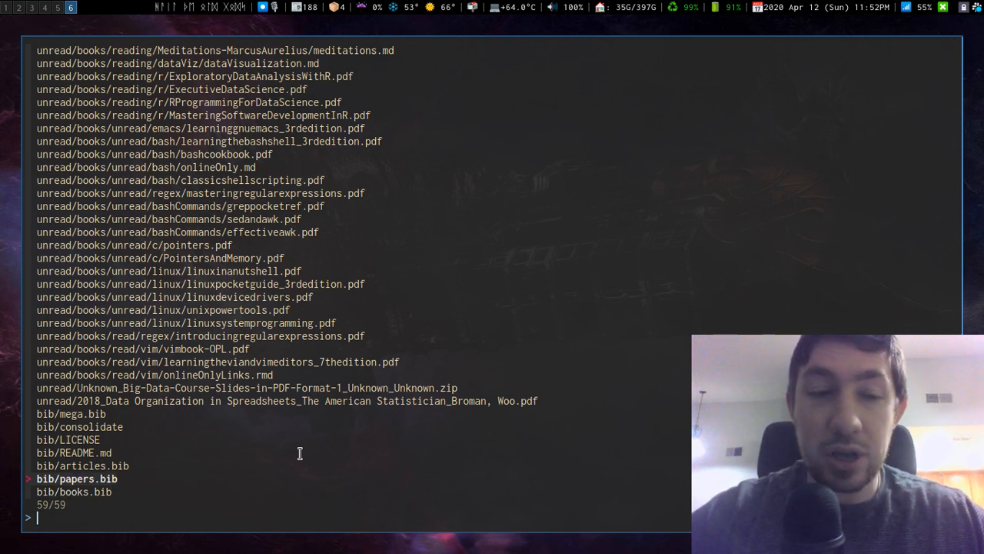
pyautogui.press('Up')
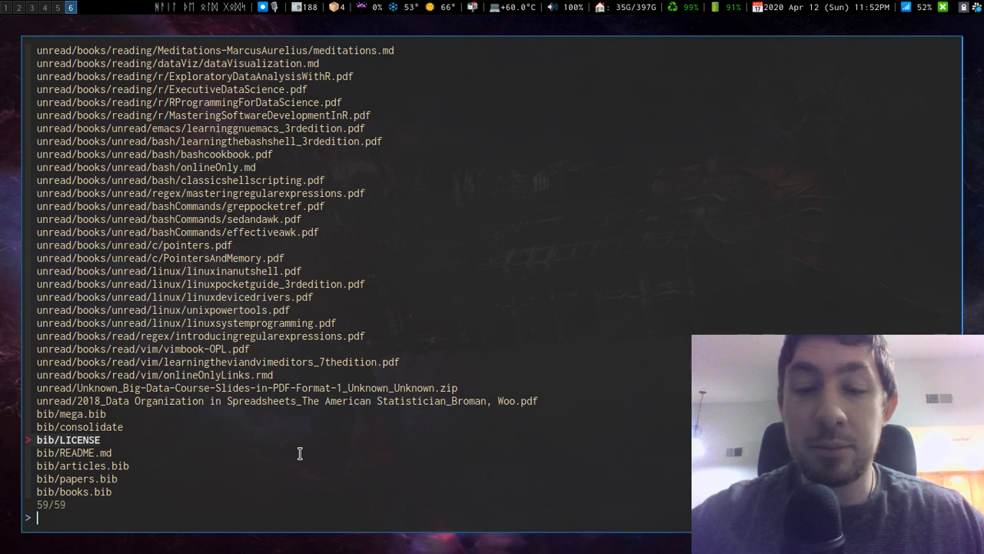
pyautogui.press('Up')
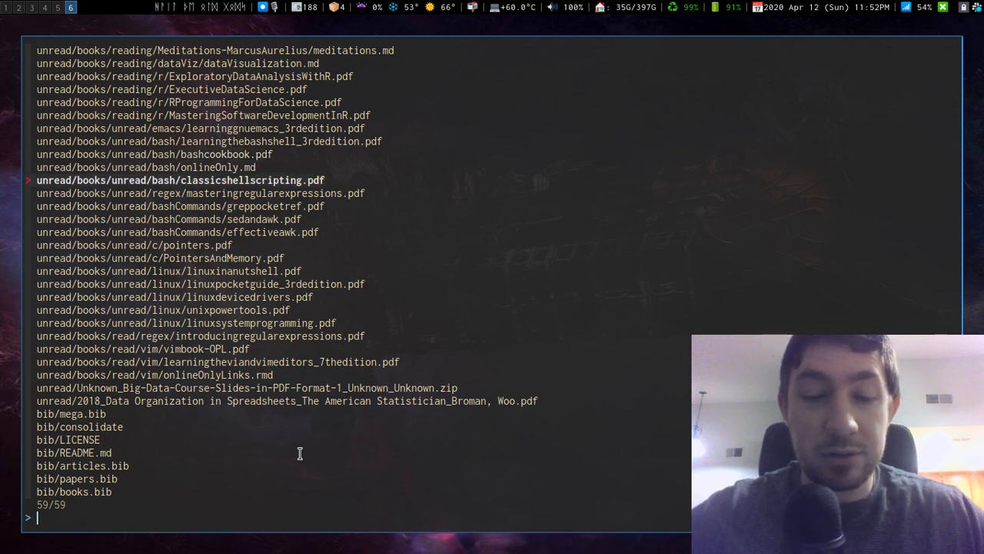
pyautogui.write('vi')
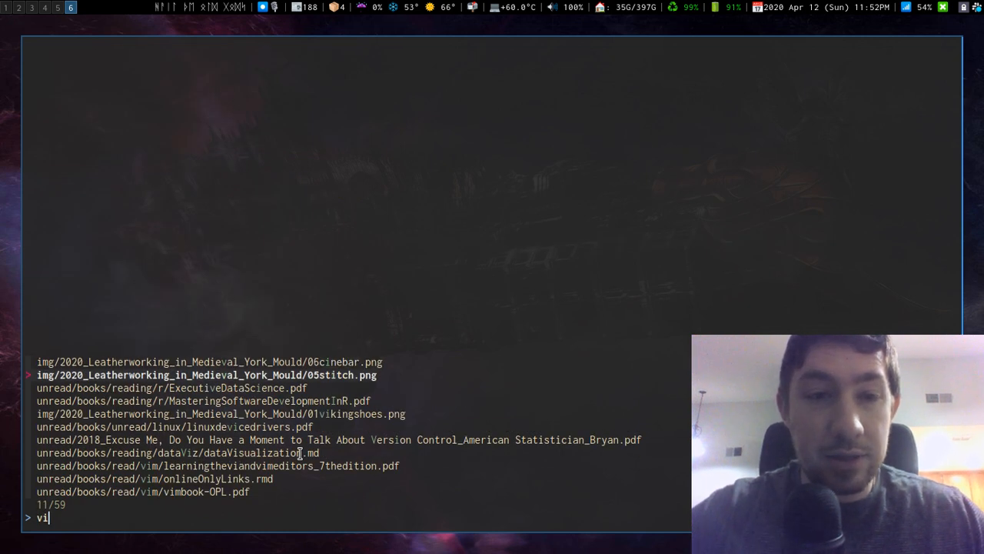
pyautogui.press('Down')
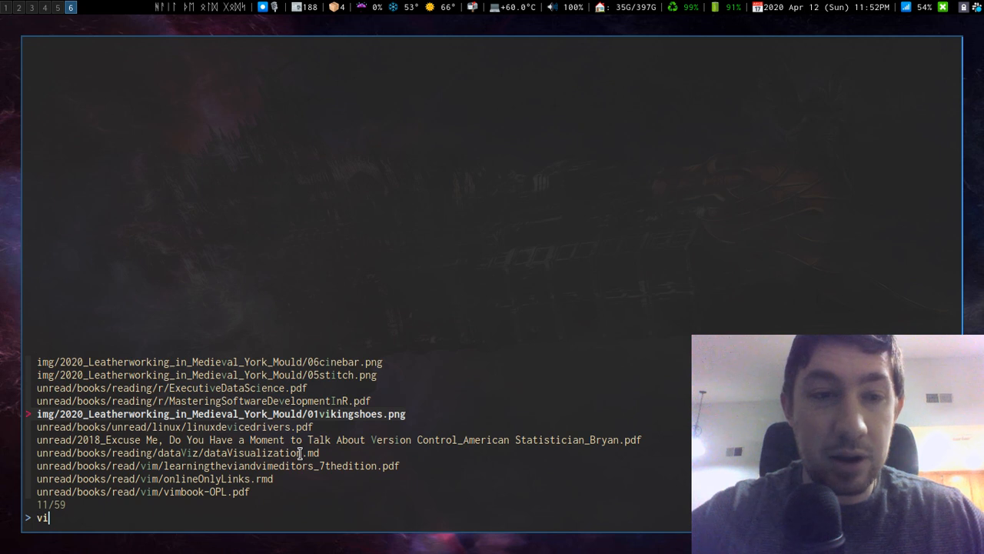
pyautogui.press('Down')
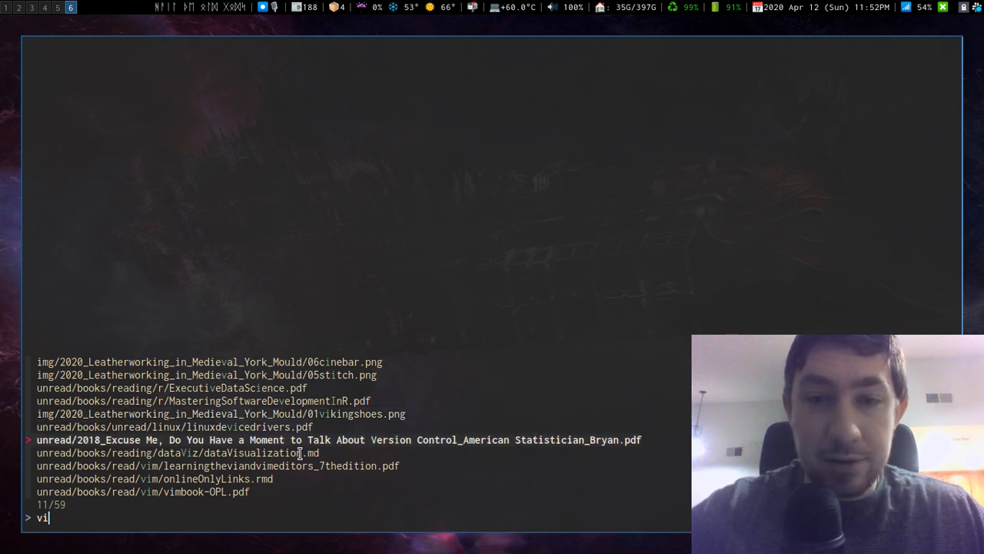
pyautogui.press('Return')
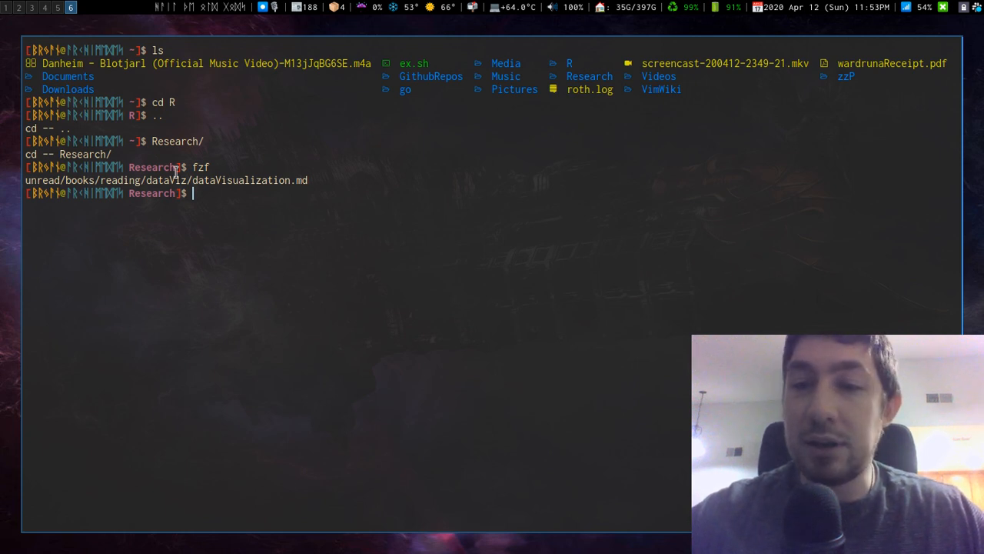
pyautogui.moveTo(297, 204)
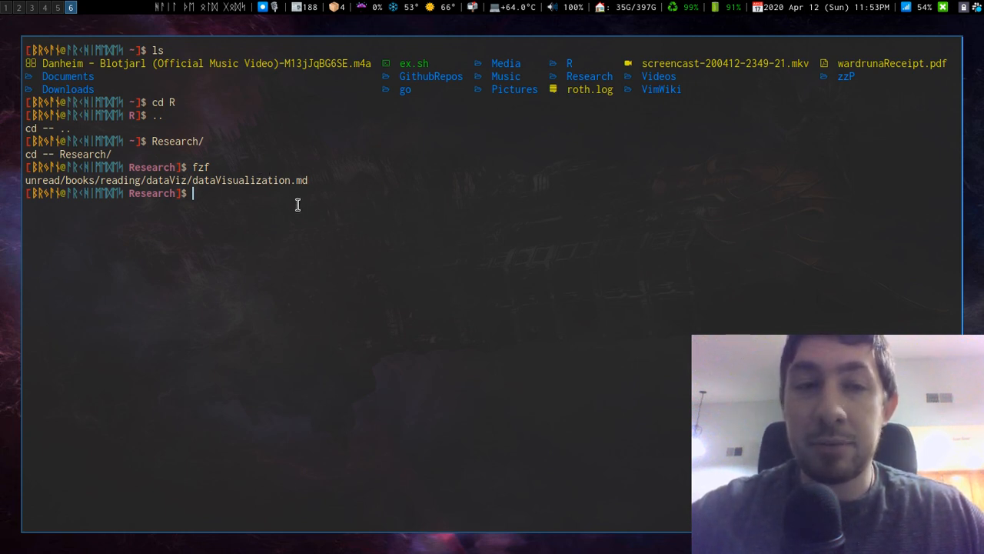
pyautogui.moveTo(290, 168)
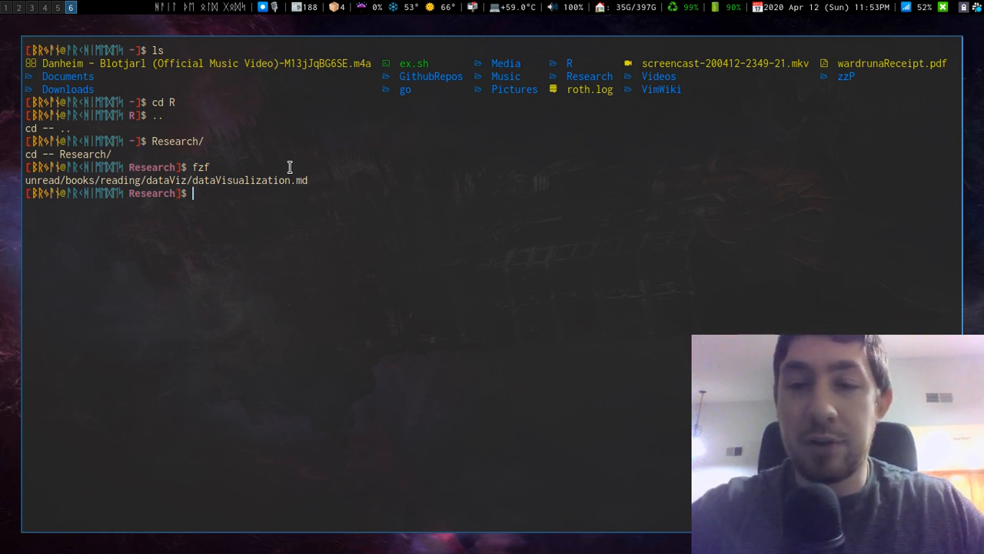
# - Enter the command 'v $(fzf)' at the Research prompt
pyautogui.write('v')
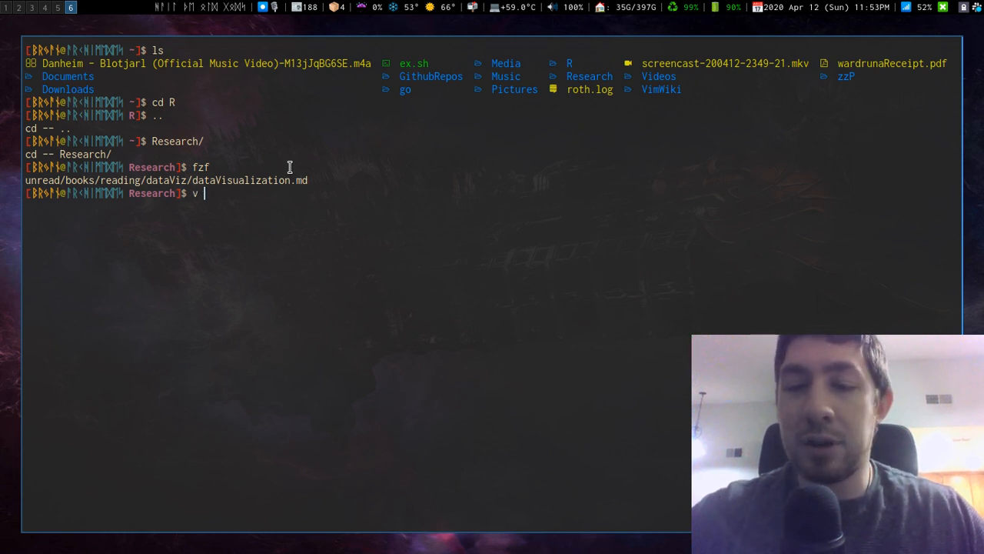
pyautogui.write('$(')
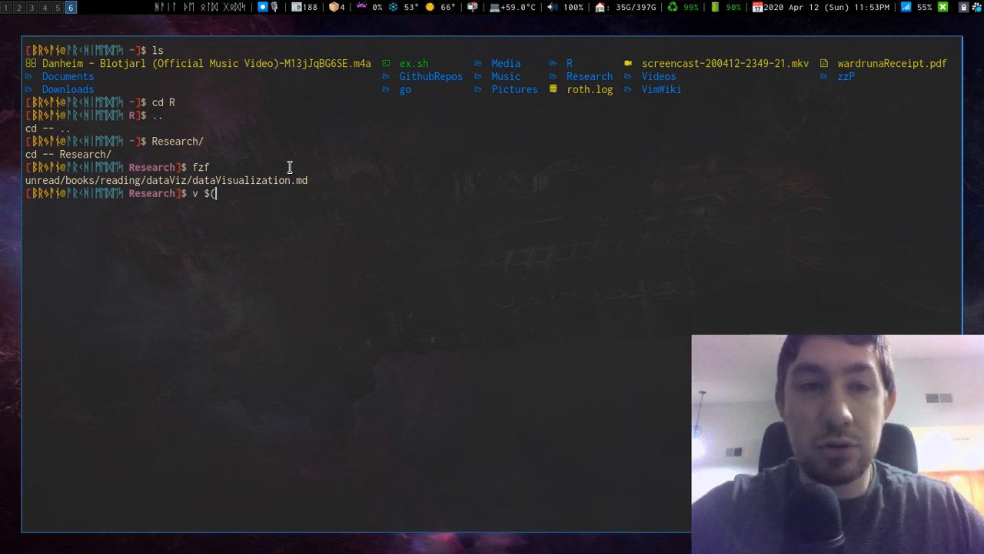
pyautogui.write('fzf)')
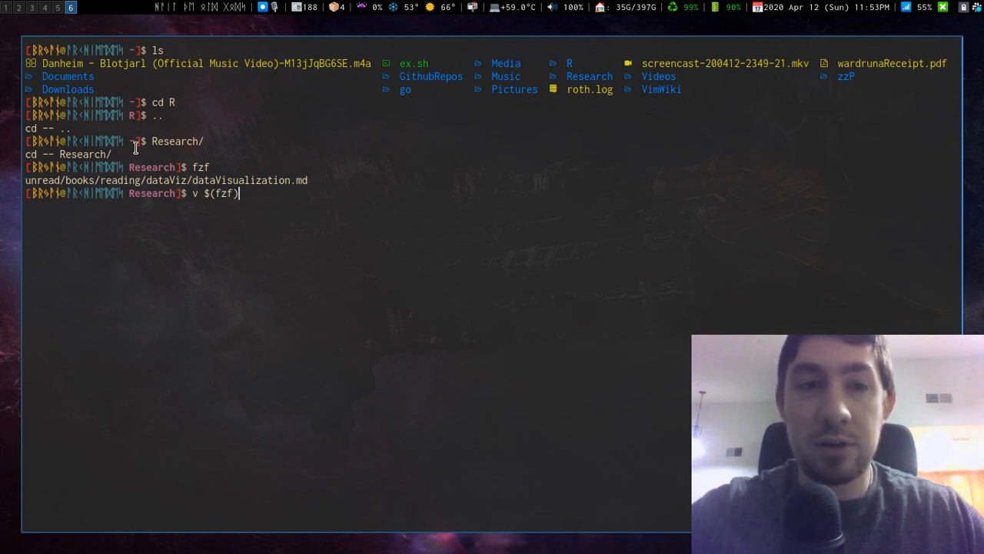
pyautogui.moveTo(218, 193)
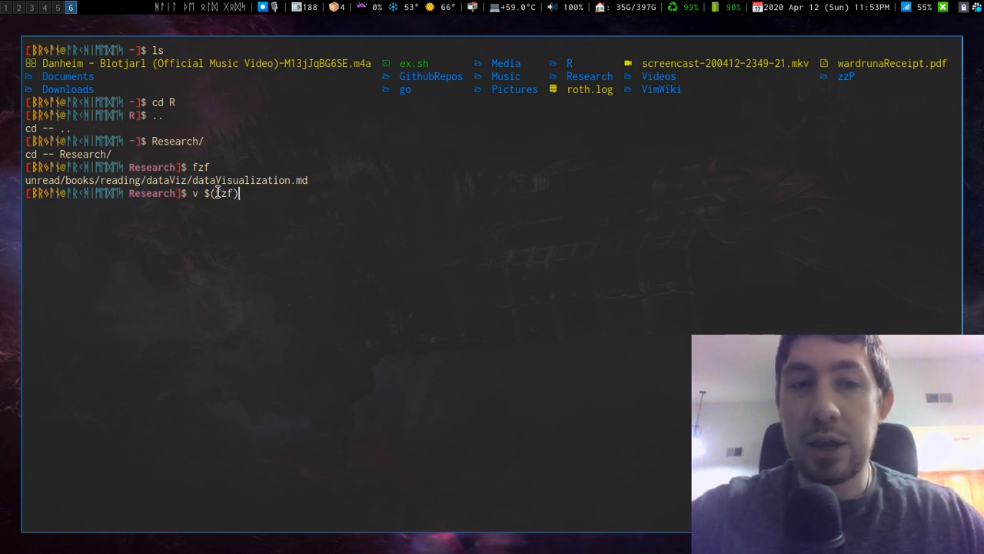
pyautogui.moveTo(358, 238)
pyautogui.write('..')
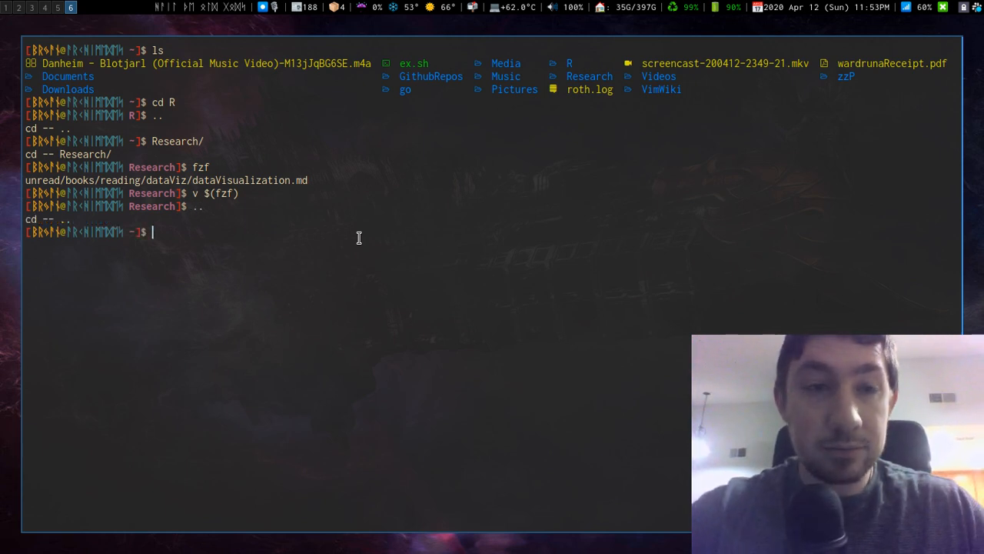
# - Open .config/aliasrc in Neovim
pyautogui.write('v.')
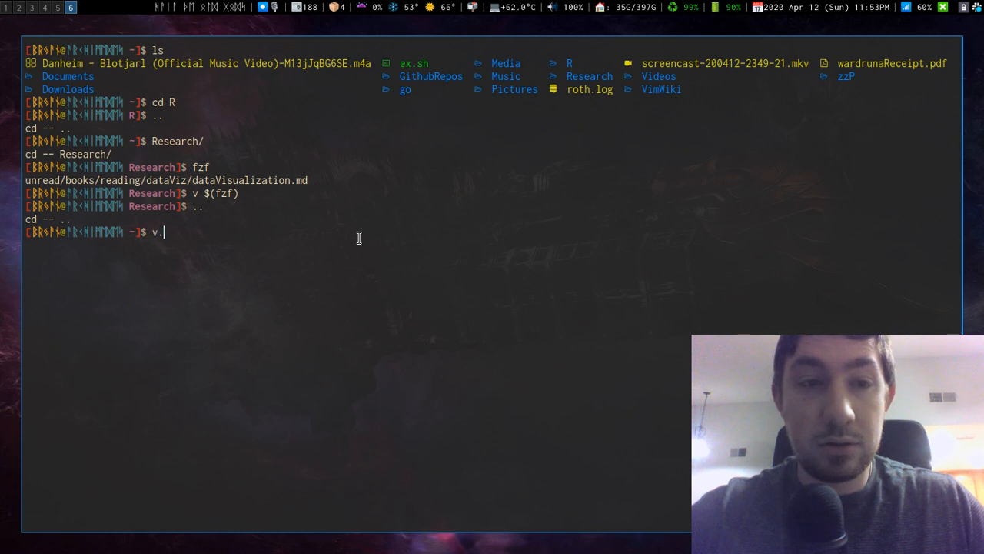
pyautogui.write('config/a')
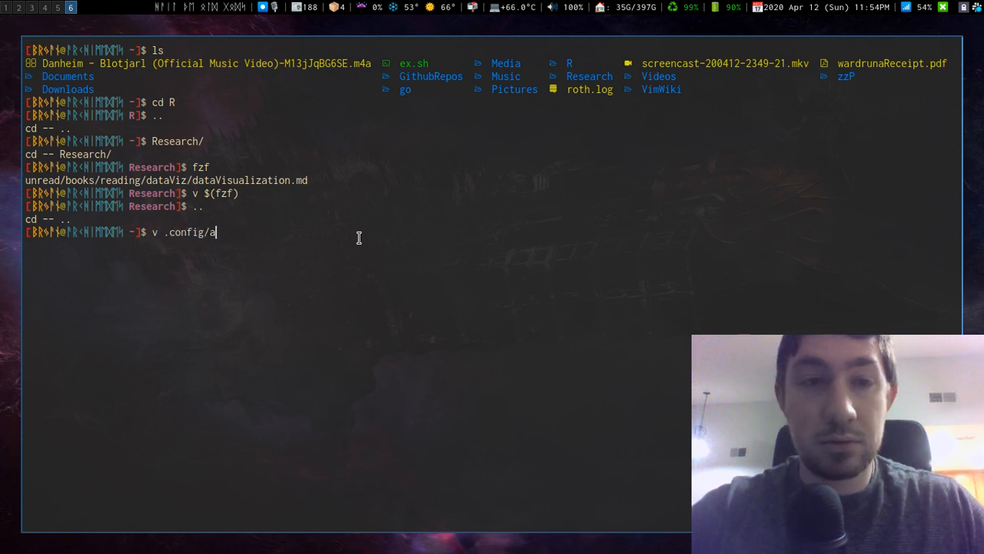
pyautogui.press('Return')
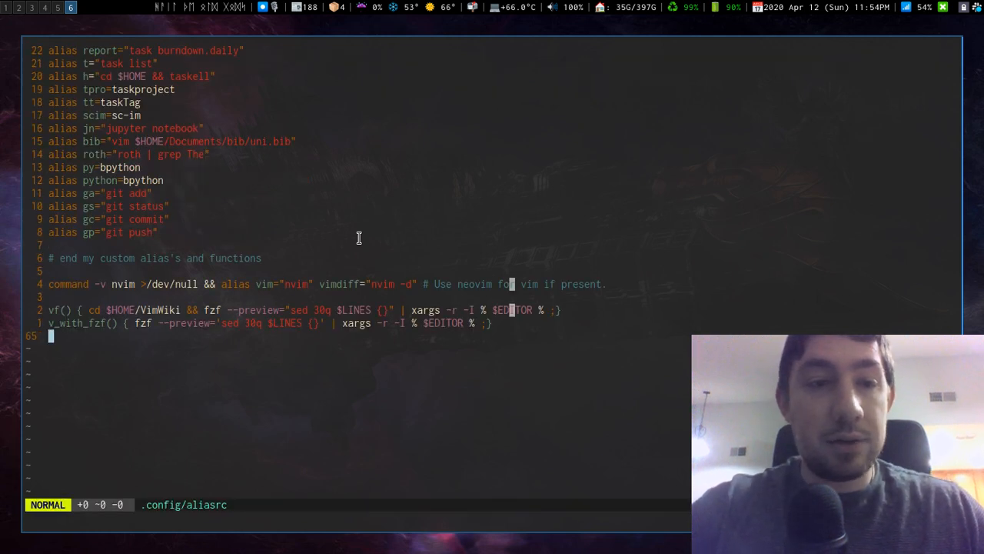
# - Highlight the vf function line and its --preview option
pyautogui.press('V')
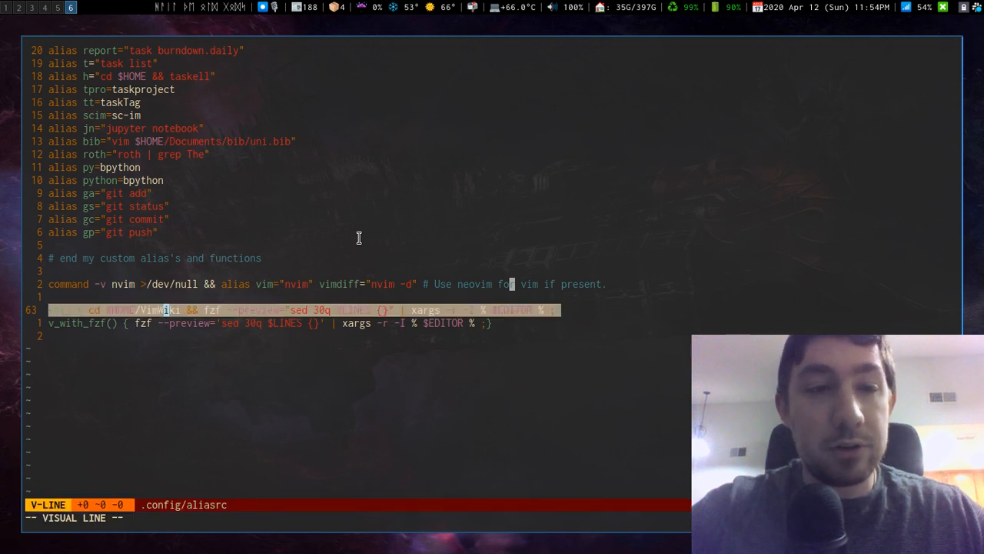
pyautogui.press('Escape')
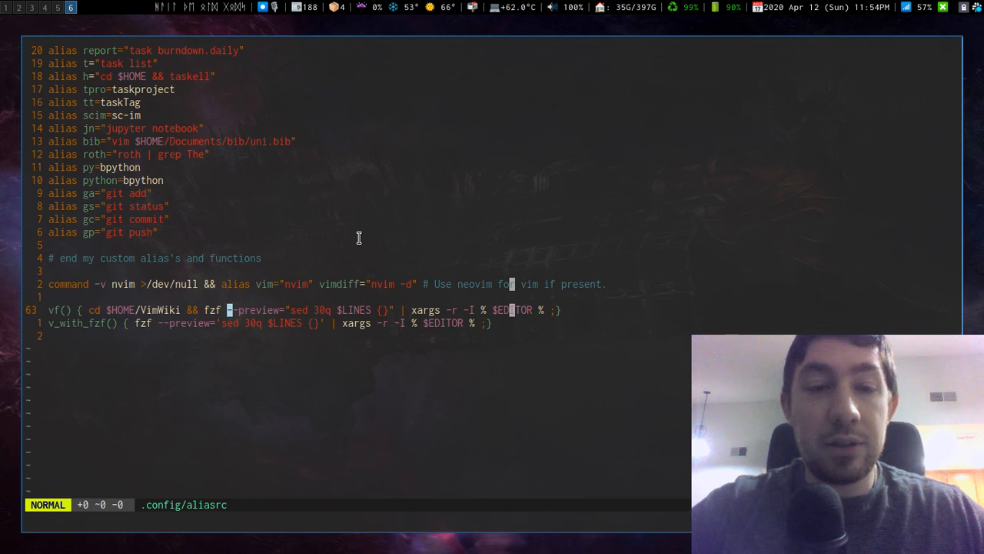
pyautogui.press('v')
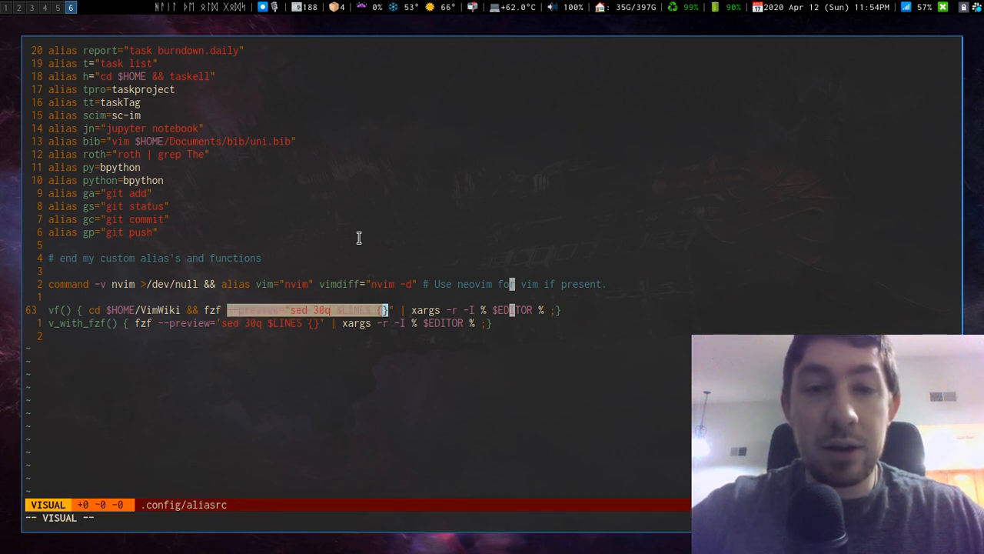
pyautogui.press('Escape')
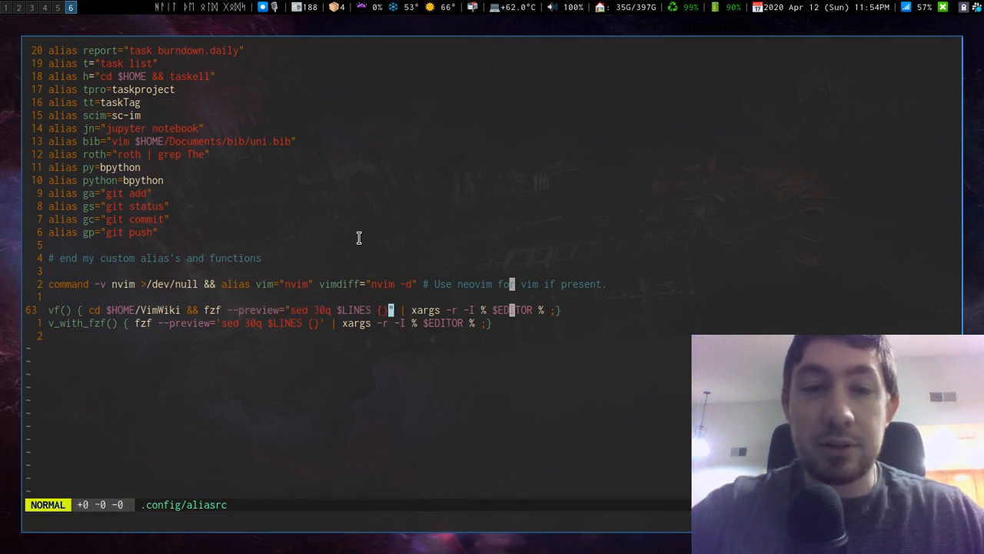
pyautogui.moveTo(158, 340)
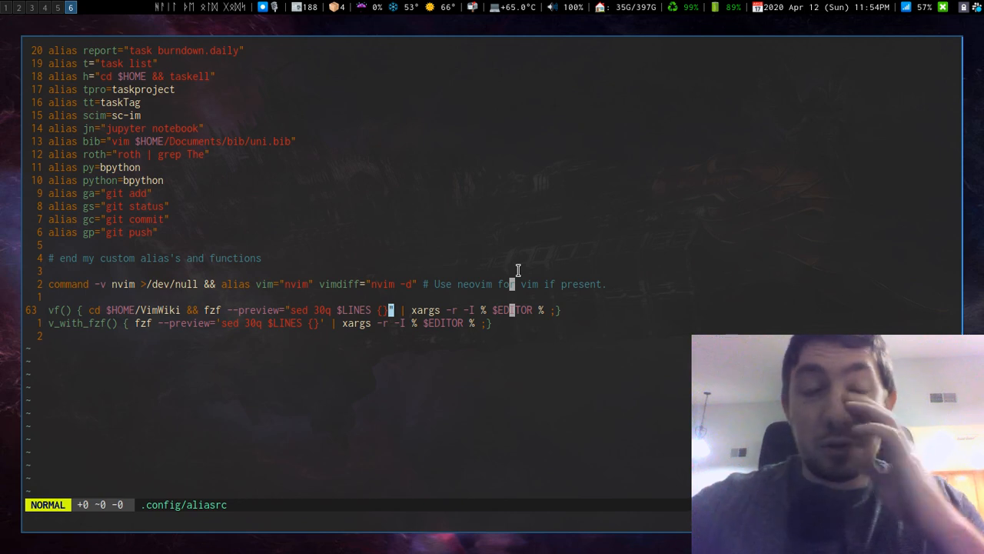
pyautogui.moveTo(405, 239)
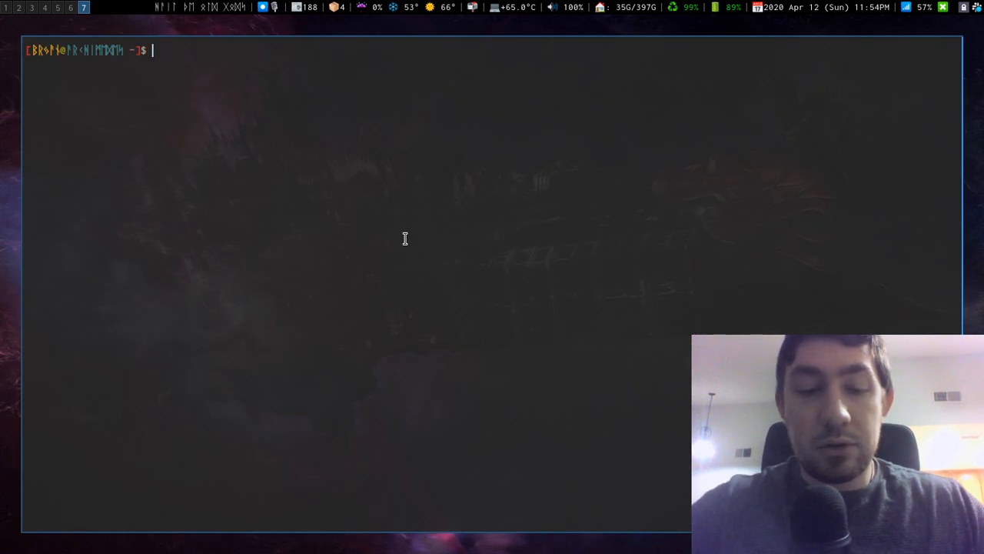
# - Run vf to browse the 143 wiki notes with a preview pane
pyautogui.write('vf')
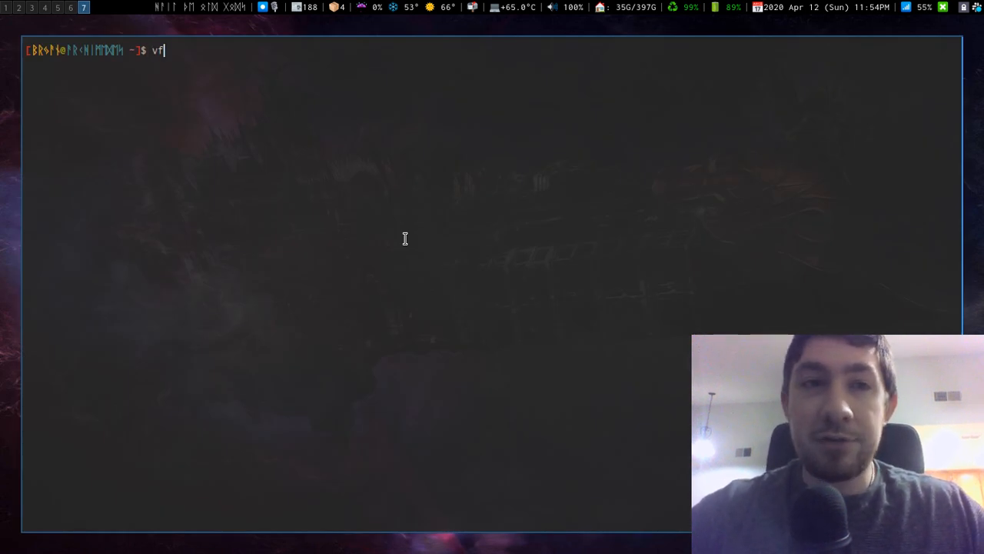
pyautogui.moveTo(380, 236)
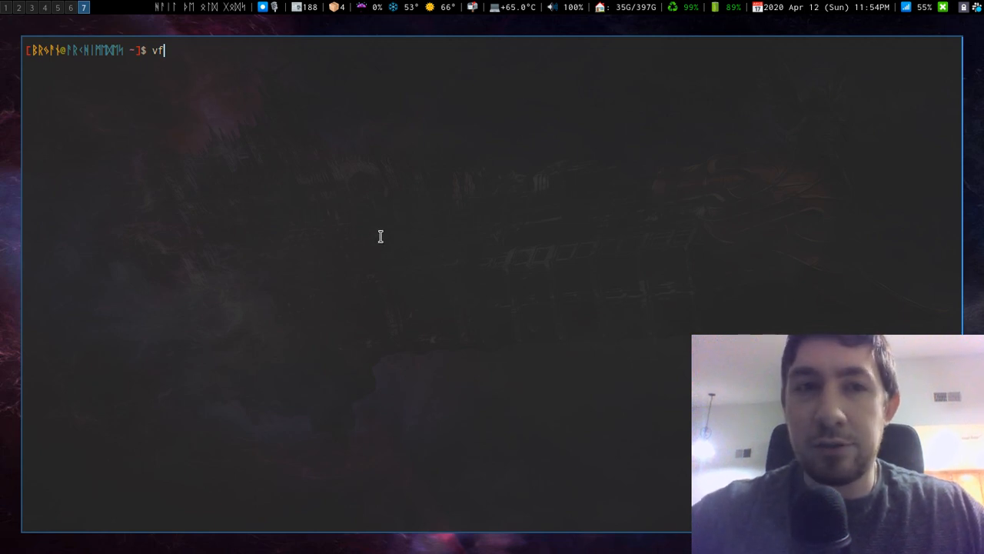
pyautogui.moveTo(331, 238)
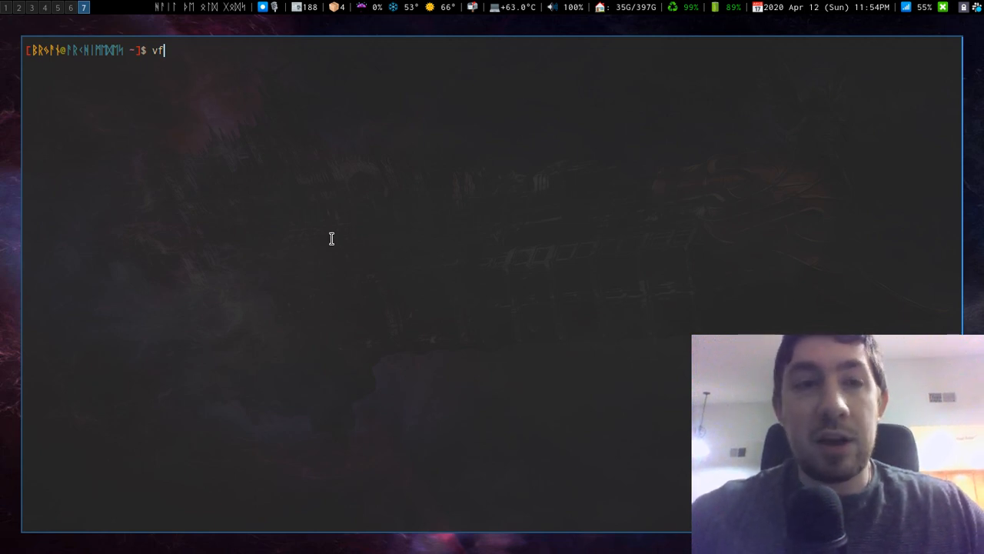
pyautogui.press('Return')
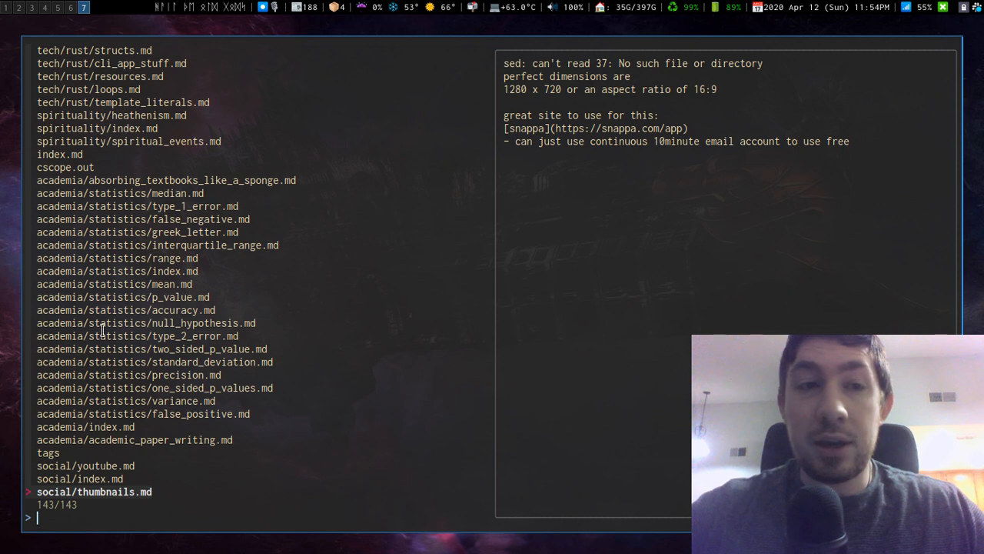
pyautogui.moveTo(627, 130)
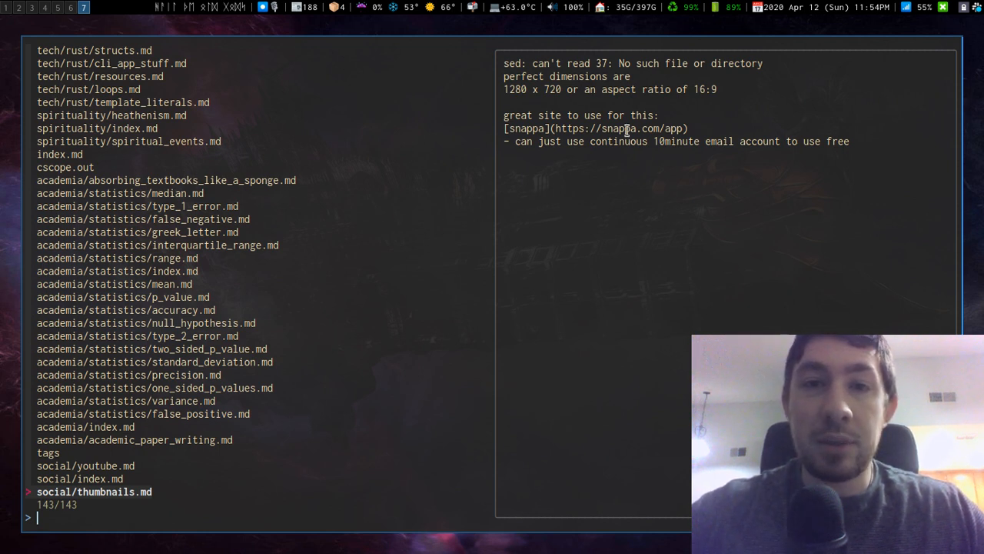
pyautogui.moveTo(701, 197)
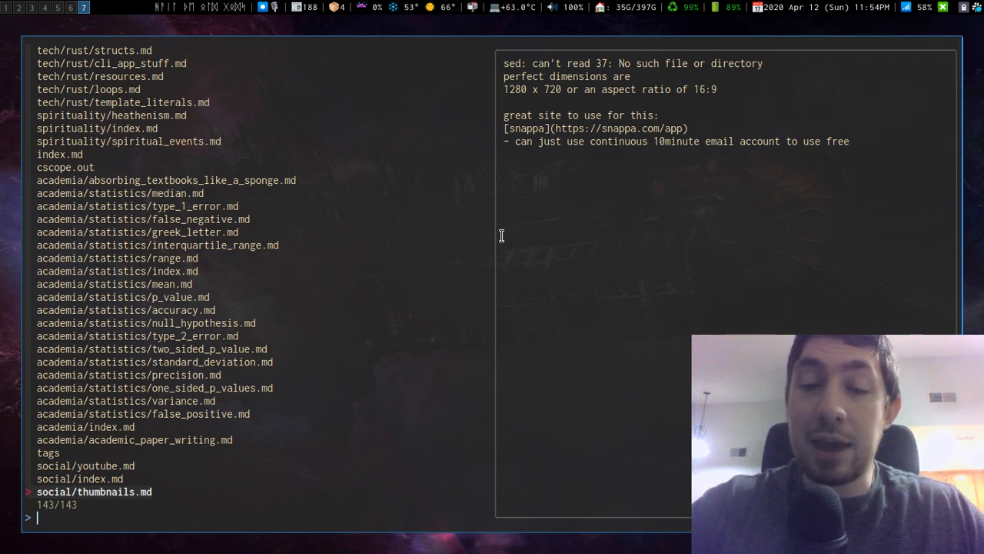
pyautogui.moveTo(569, 164)
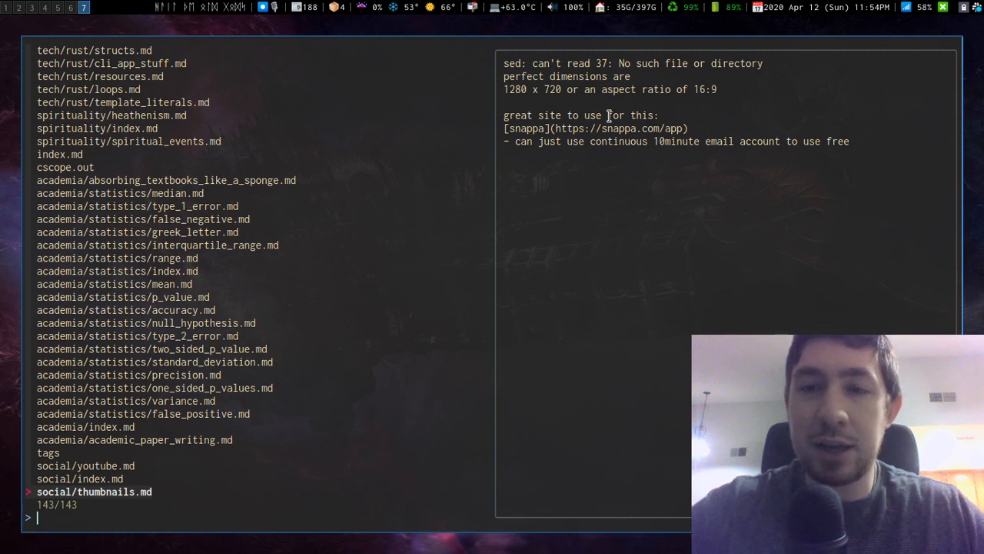
pyautogui.moveTo(551, 133)
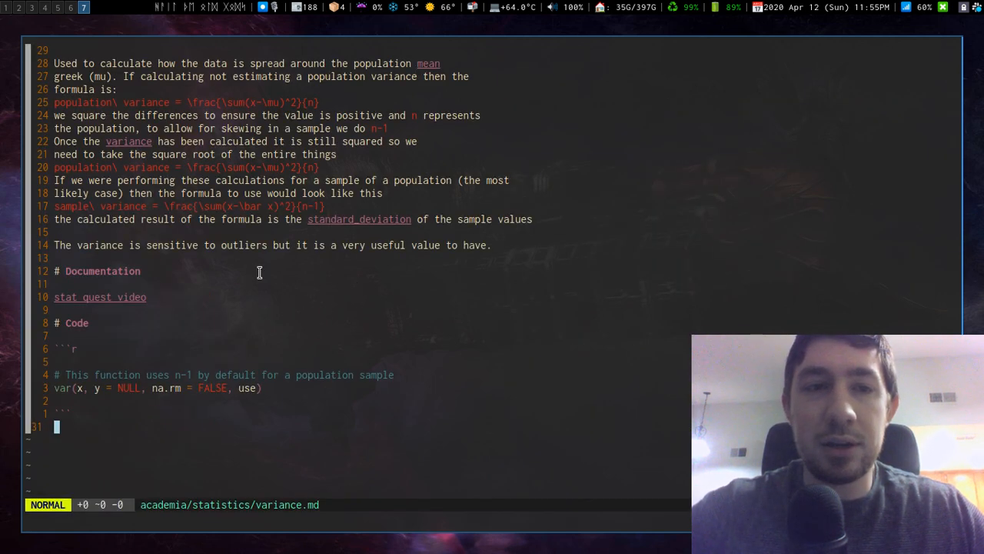
# - Scroll through the variance.md note's formulas and R code in Neovim
pyautogui.scroll(-3)
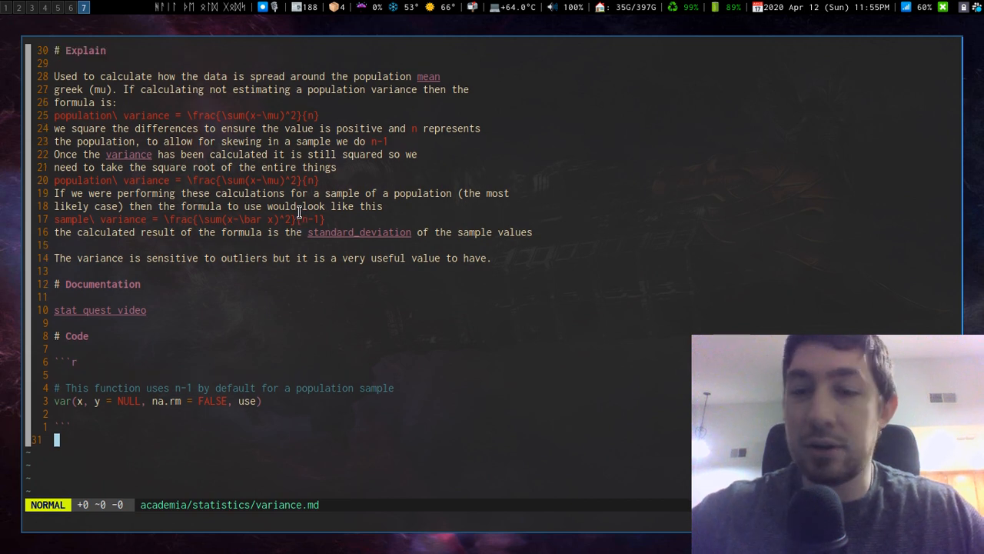
pyautogui.moveTo(299, 202)
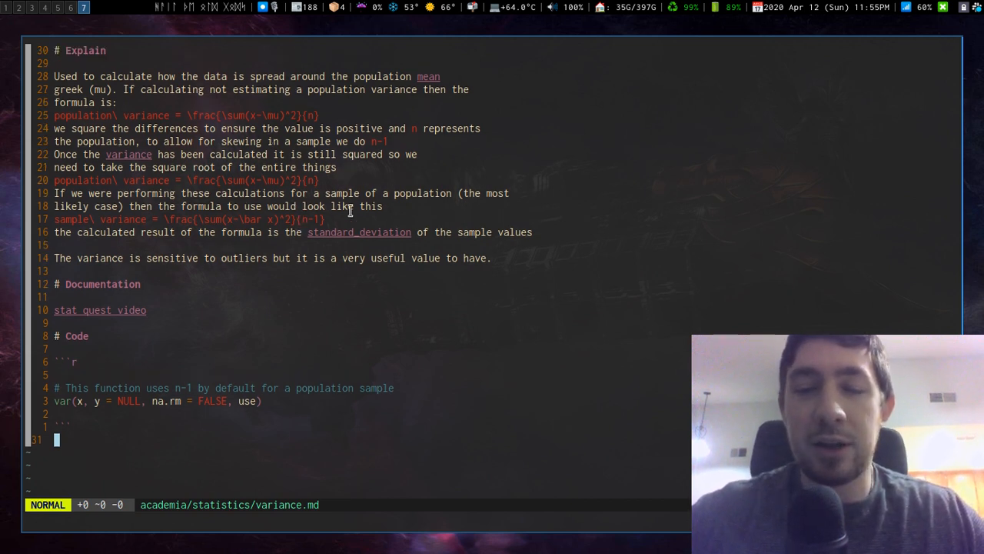
pyautogui.moveTo(413, 221)
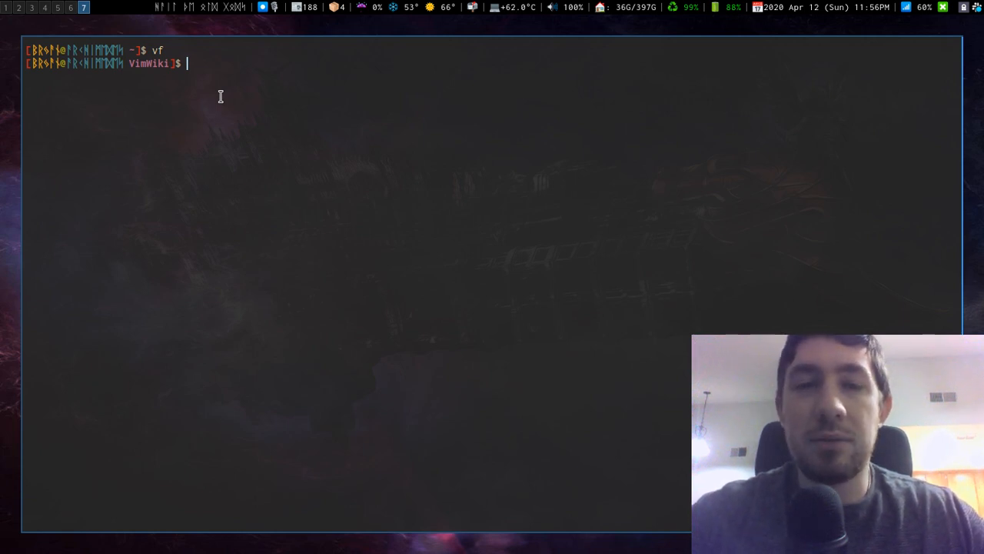
# - Move up out of the VimWiki folder, then change to the home directory
pyautogui.press('Return')
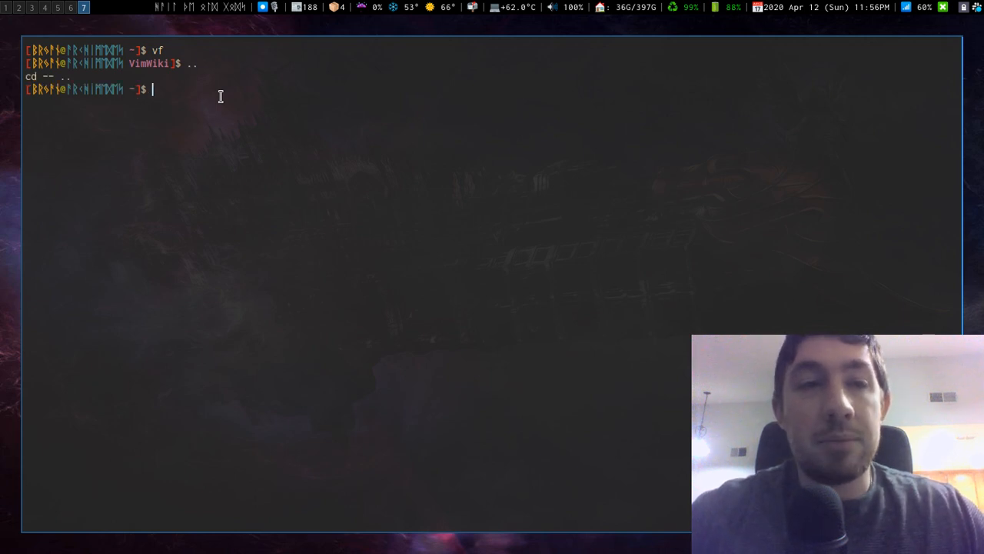
pyautogui.write('~')
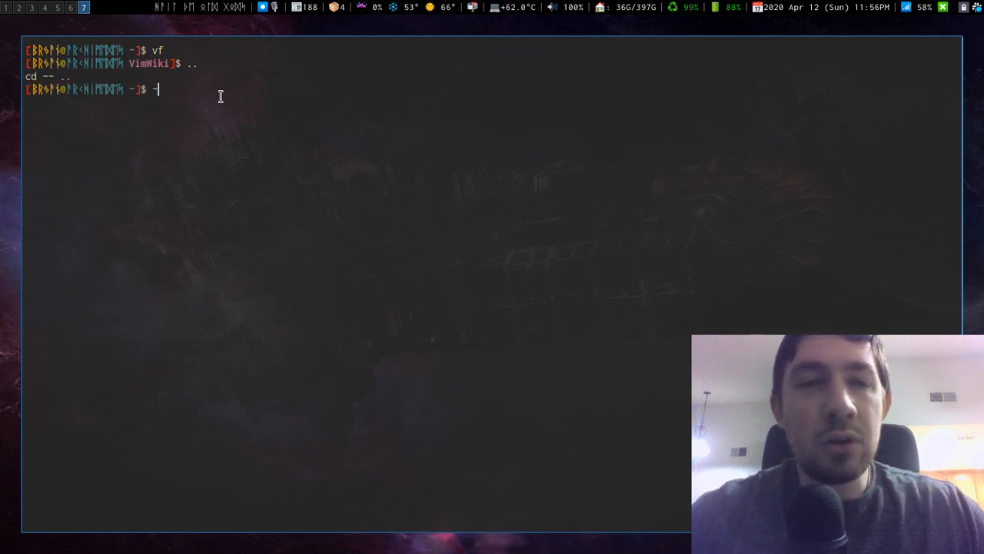
pyautogui.press('Return')
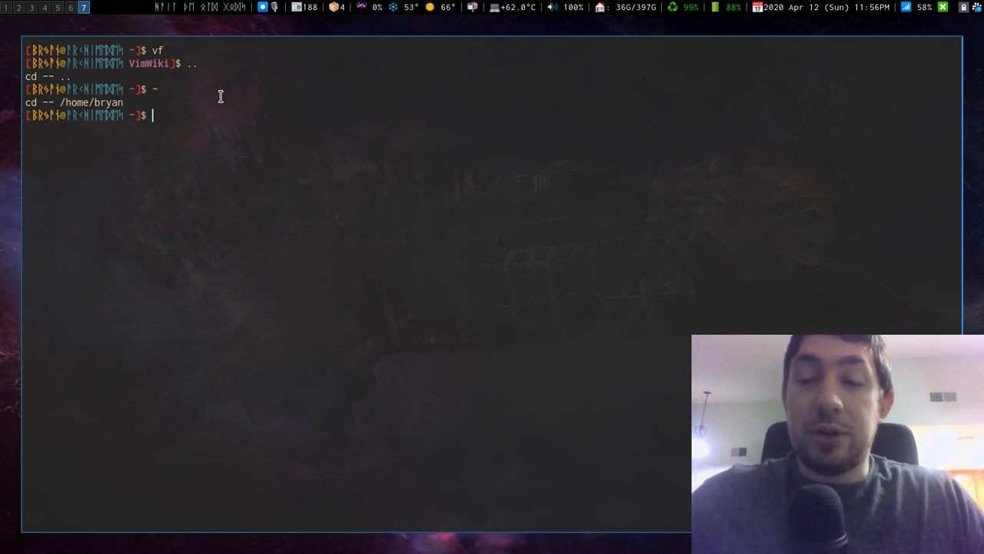
pyautogui.moveTo(311, 143)
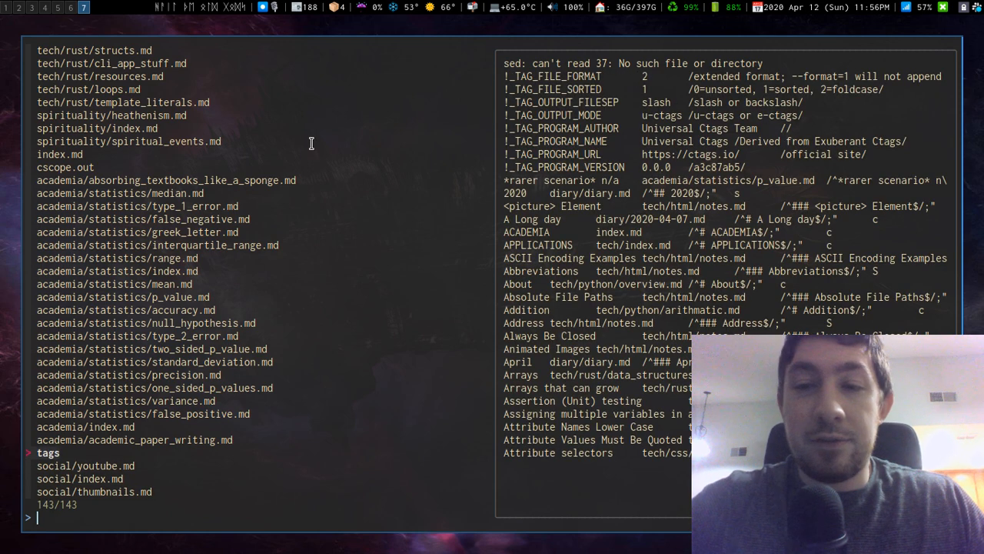
# - Search the notes for 'varia' and preview tech/bash/variables.md among 3 matches
pyautogui.write('varian')
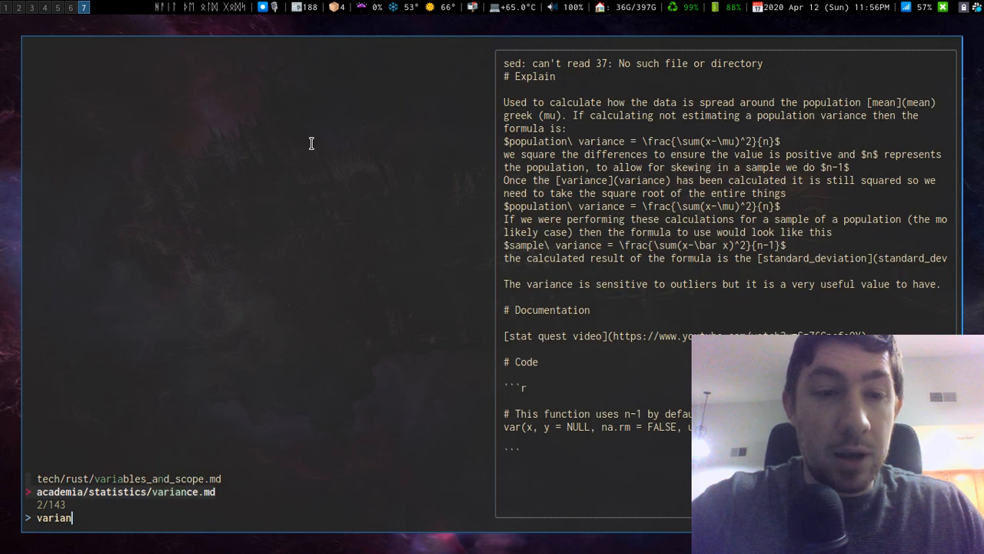
pyautogui.press('Return')
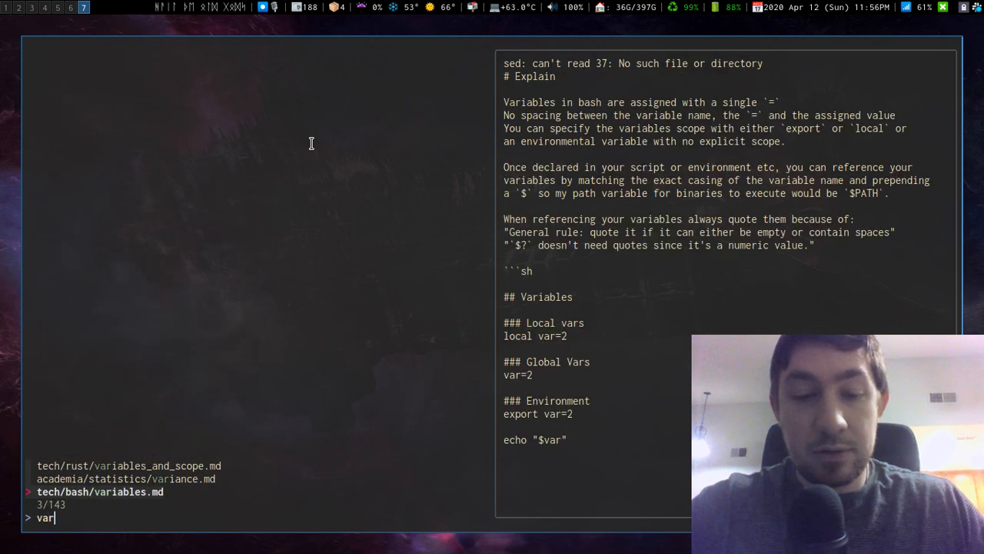
pyautogui.write('ia')
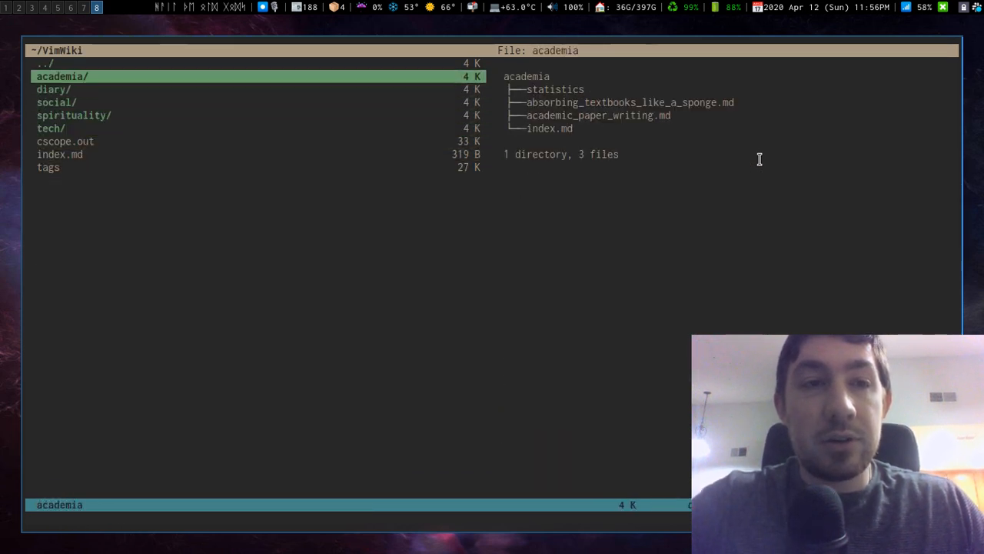
pyautogui.press('j')
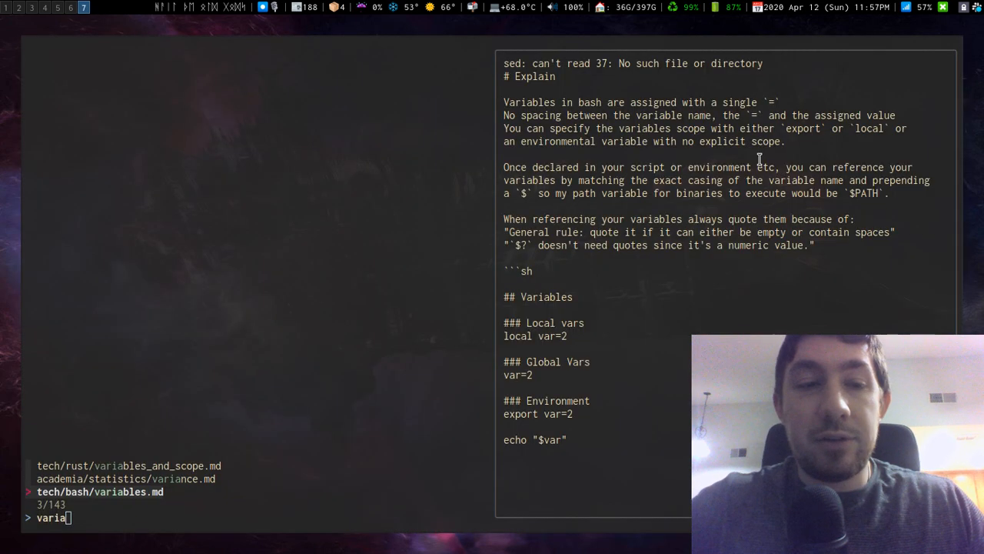
pyautogui.moveTo(579, 183)
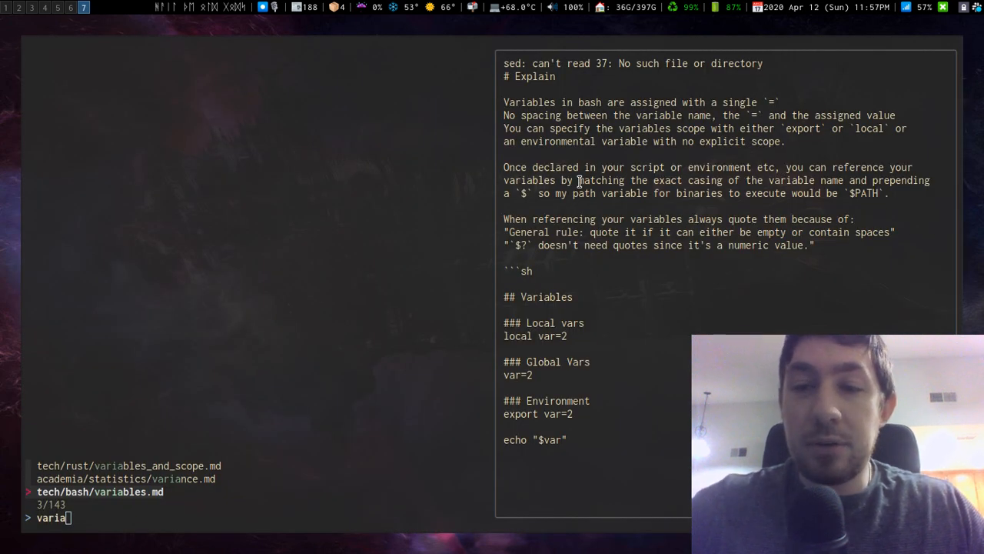
pyautogui.moveTo(599, 221)
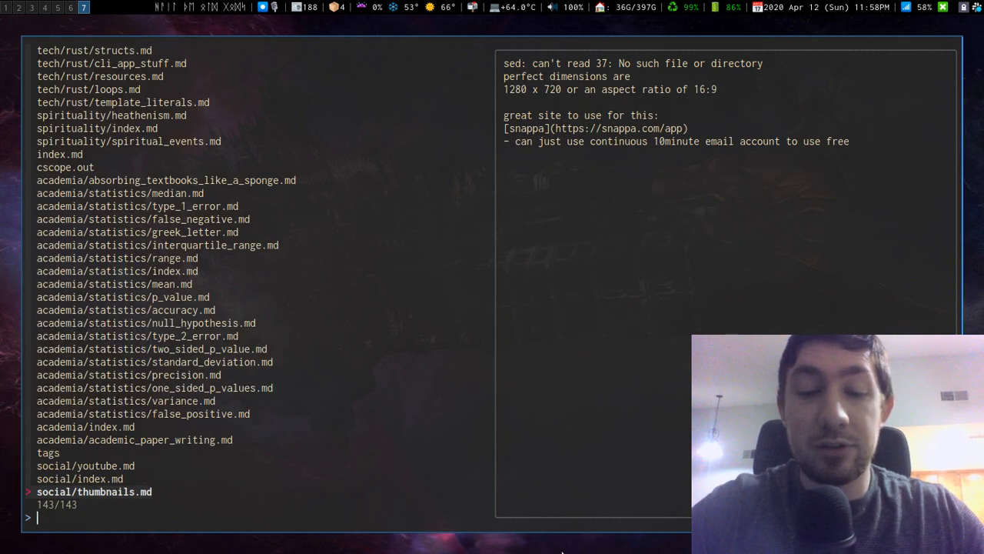
# - Search 'tech rege' to narrow the notes to tech/regex/notes.md
pyautogui.write('tech rege')
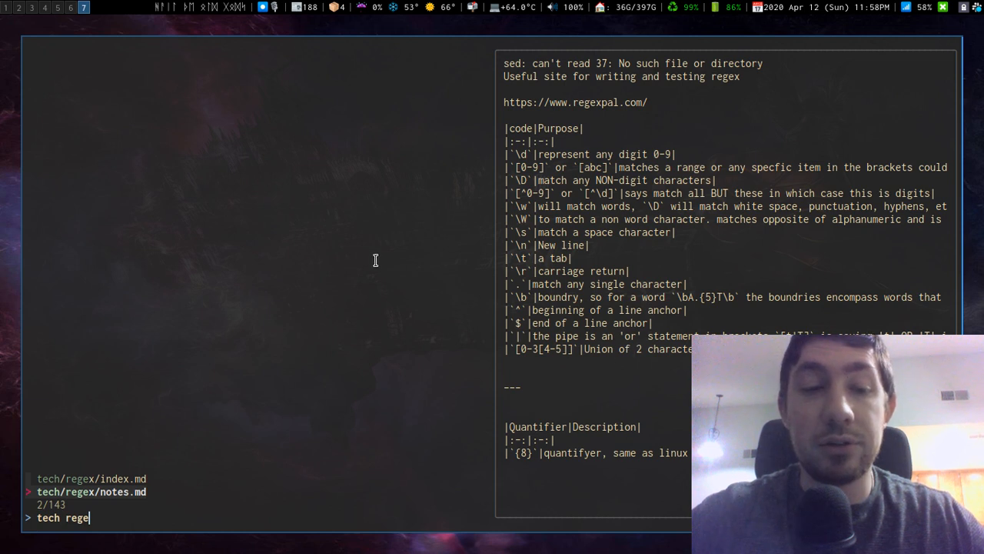
pyautogui.moveTo(201, 269)
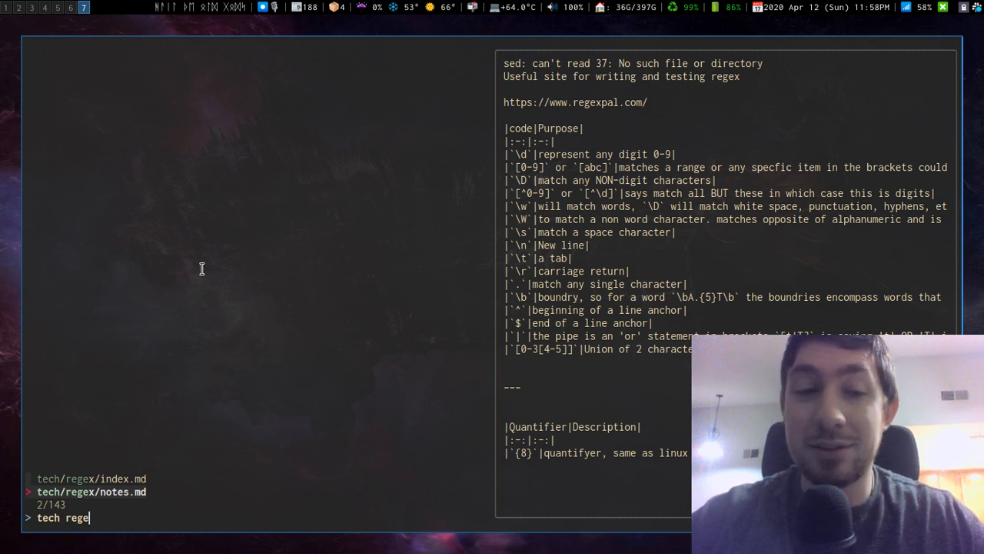
pyautogui.moveTo(187, 334)
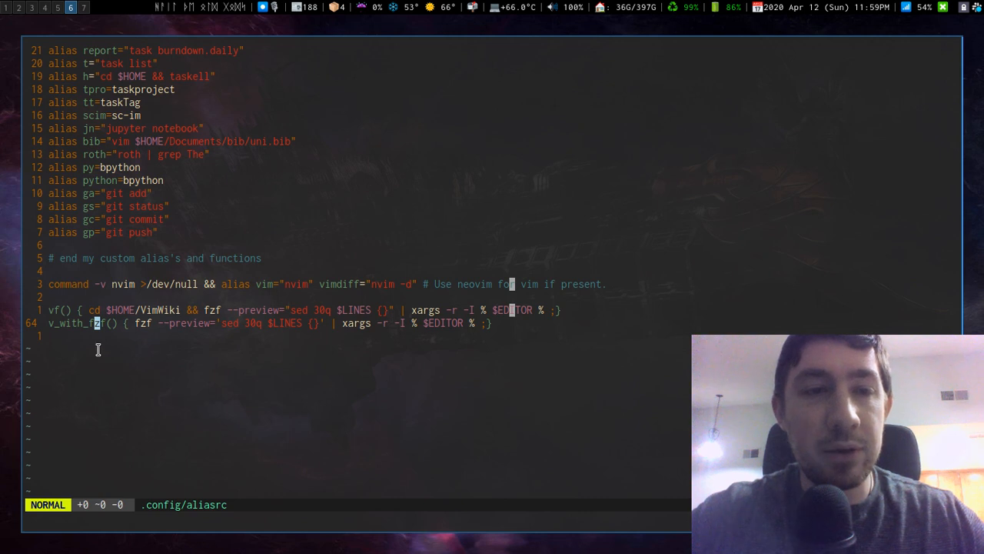
pyautogui.moveTo(292, 226)
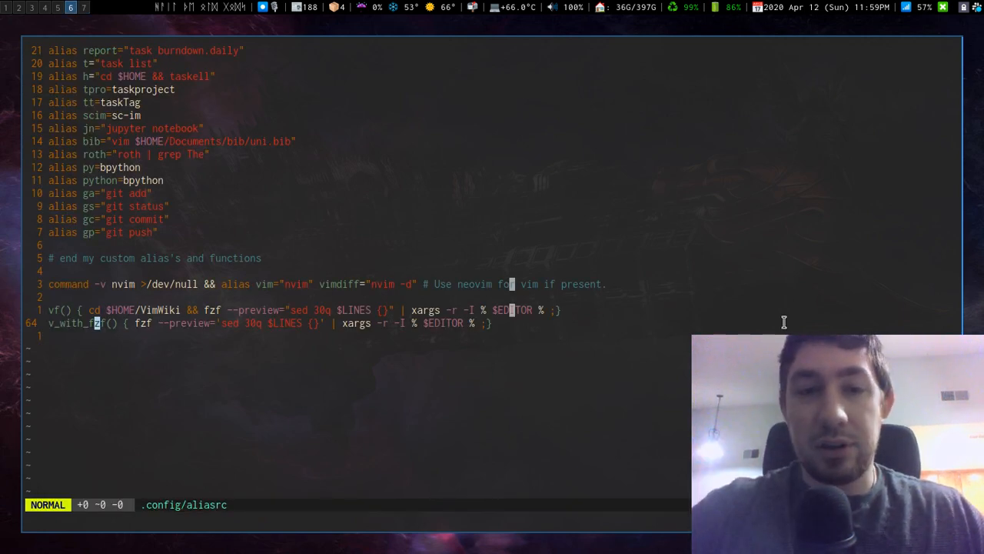
pyautogui.moveTo(205, 326)
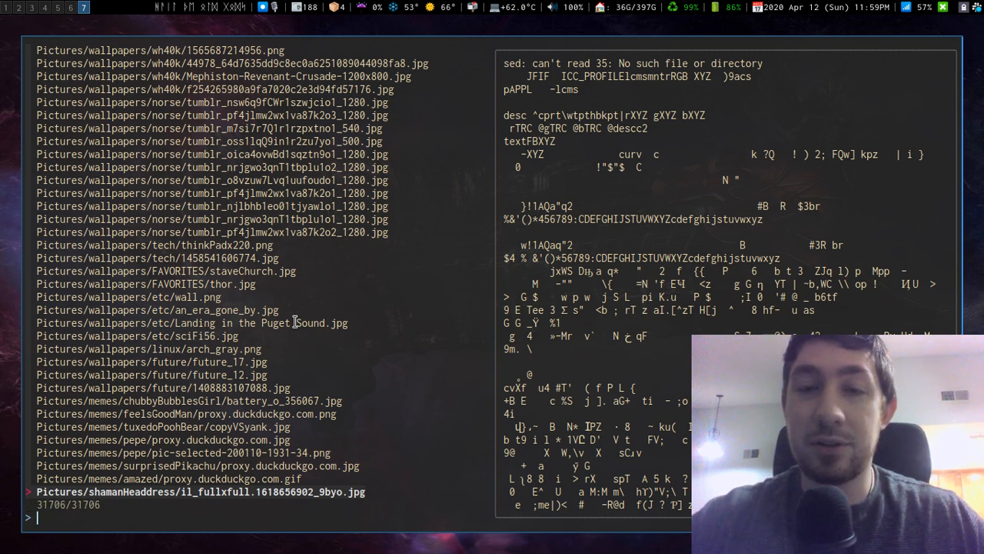
pyautogui.moveTo(363, 154)
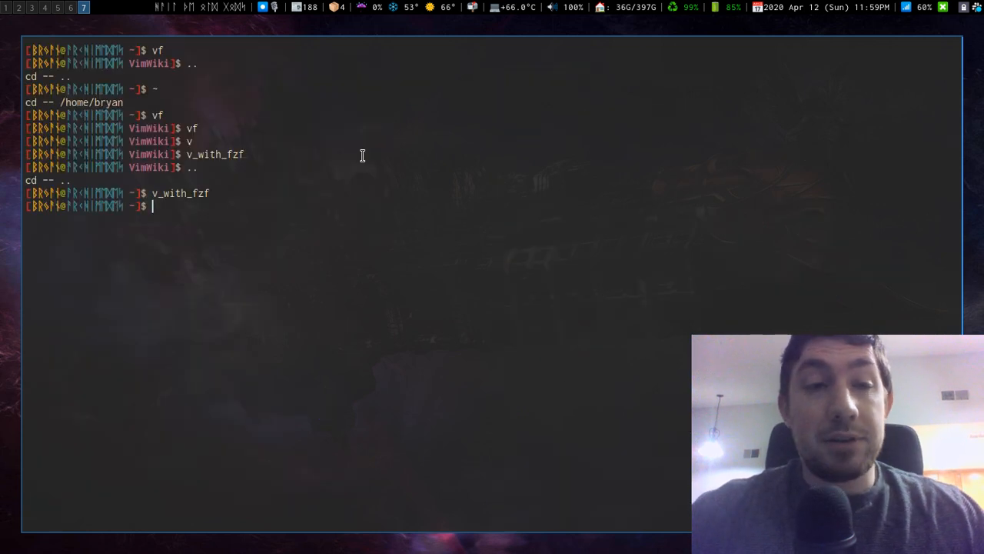
# - Launch v_with_fzf in Research, preview books.bib among 59 files, then quit to the shell
pyautogui.write('Research/')
pyautogui.write('v_')
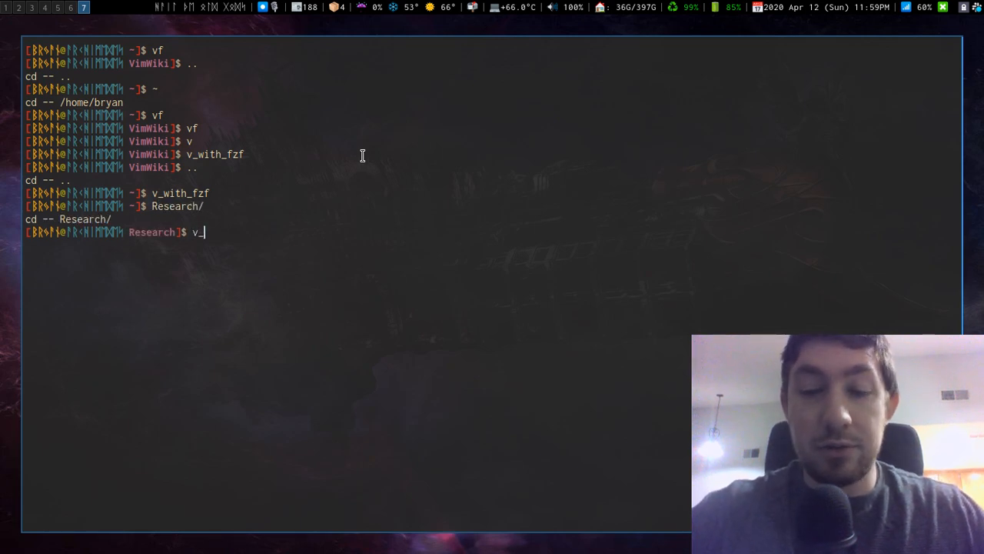
pyautogui.press('Return')
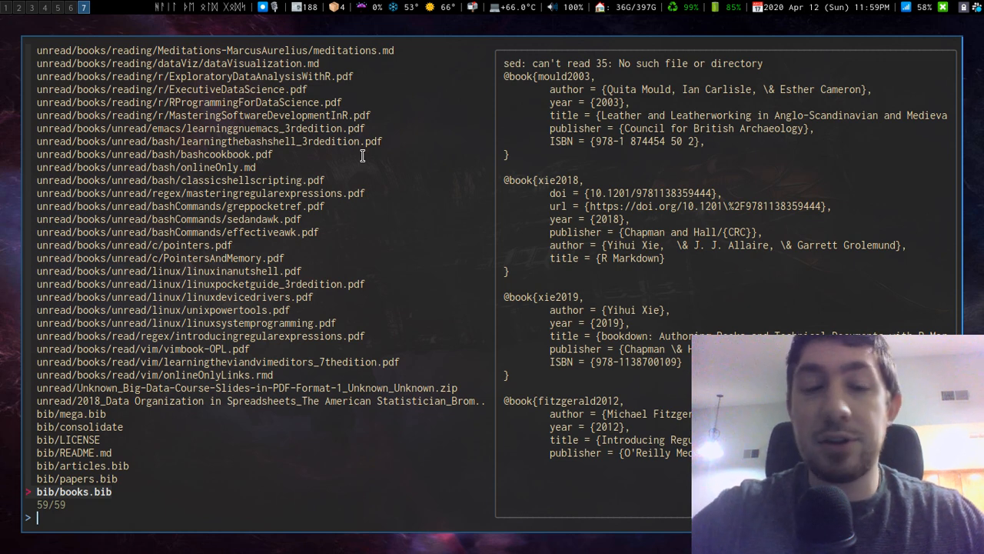
pyautogui.write(':q')
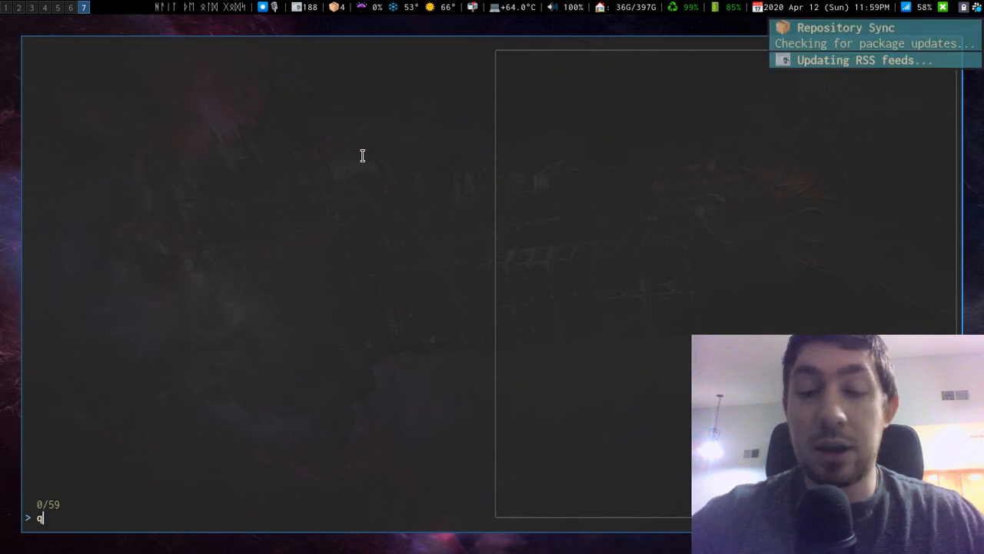
pyautogui.write(':')
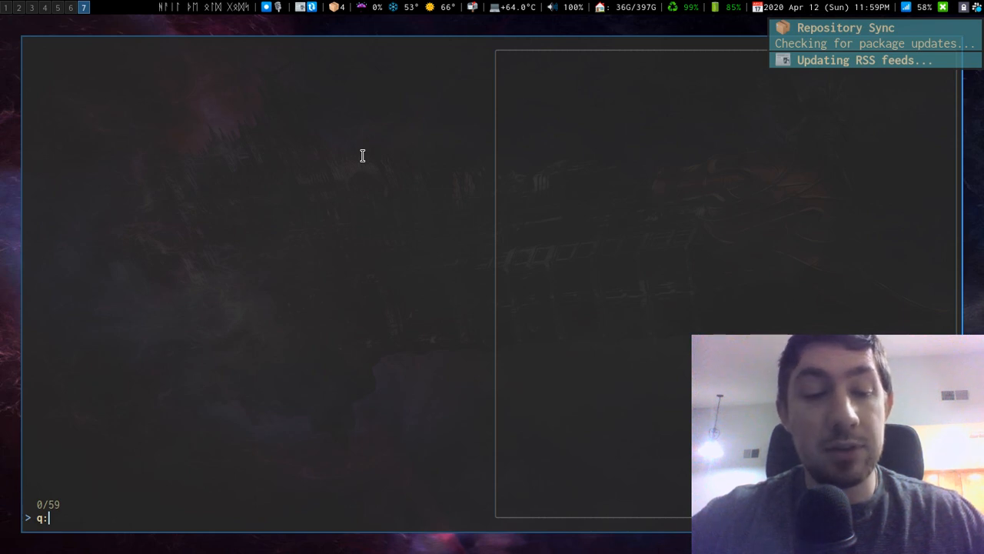
pyautogui.press('Return')
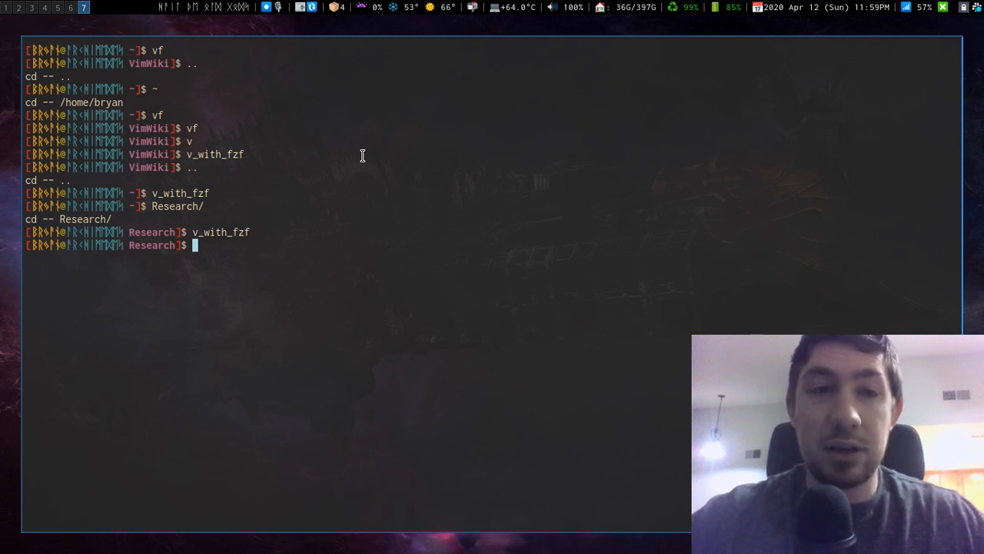
# - Enter 3 at the Select Wiki prompt to open the academia/statistics wiki
pyautogui.press('Return')
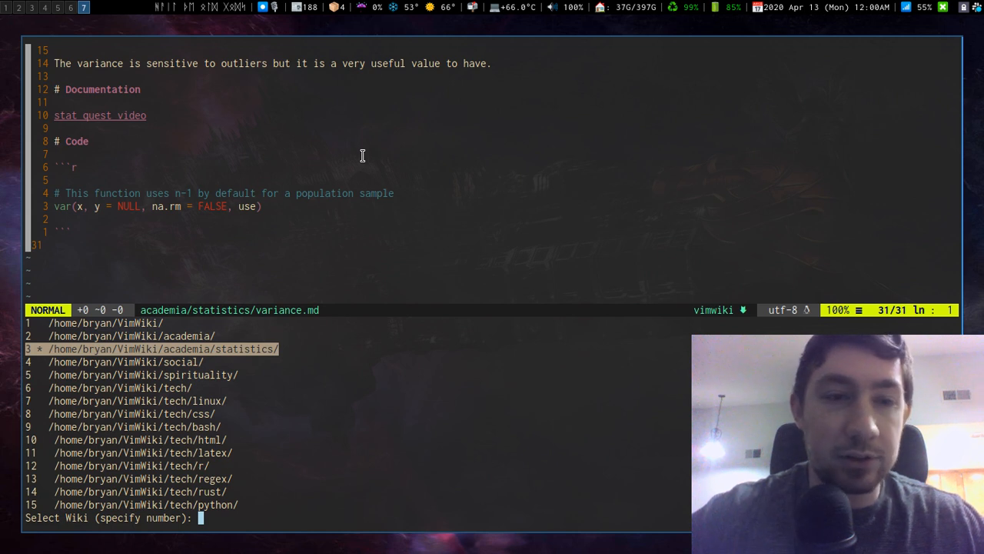
pyautogui.write('3')
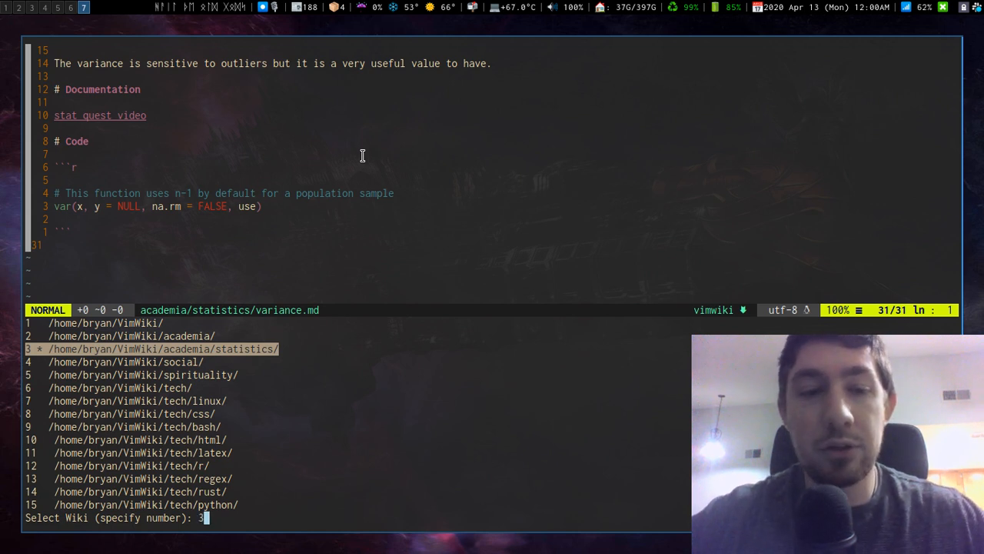
pyautogui.press('Return')
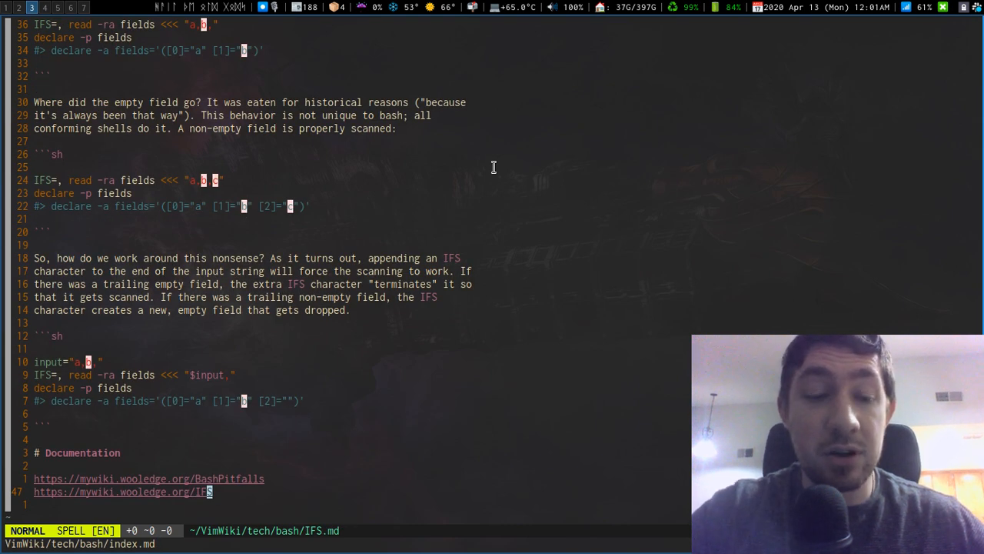
# - Scroll up and down through the bash IFS and loops notes
pyautogui.scroll(3)
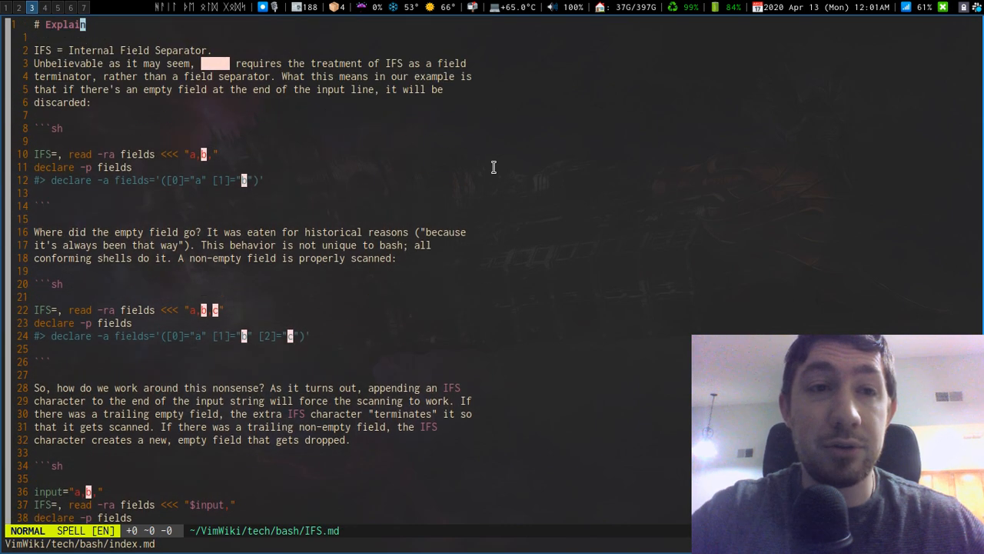
pyautogui.scroll(-3)
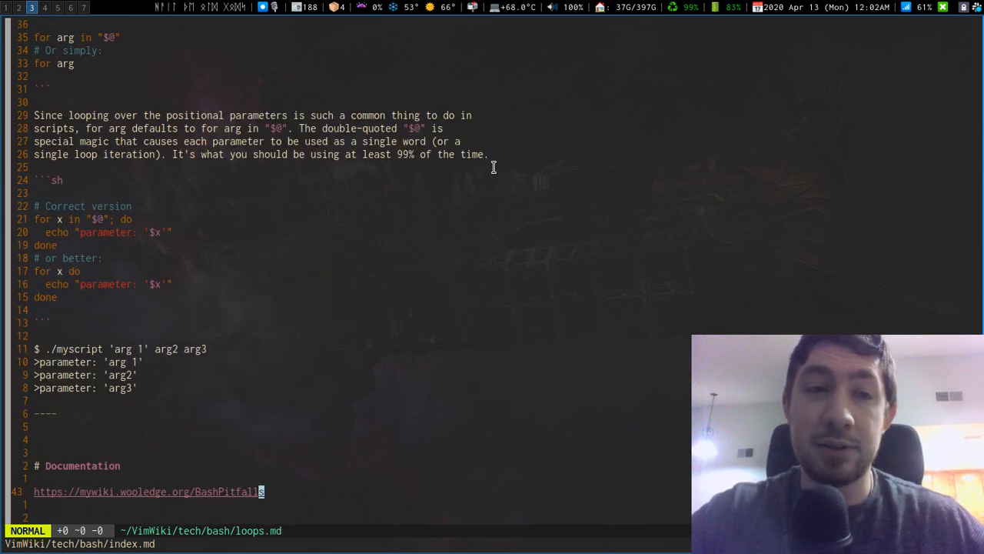
pyautogui.scroll(3)
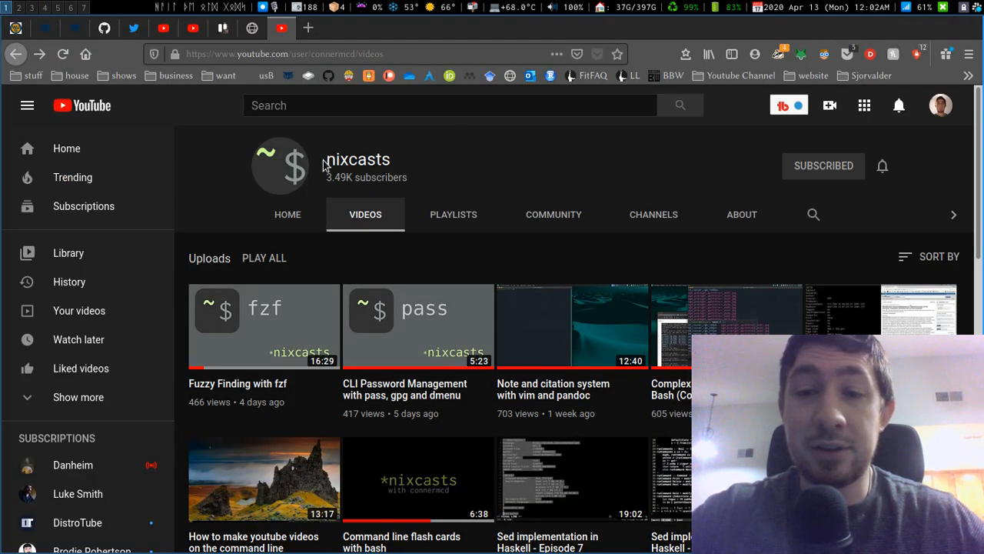
pyautogui.moveTo(494, 189)
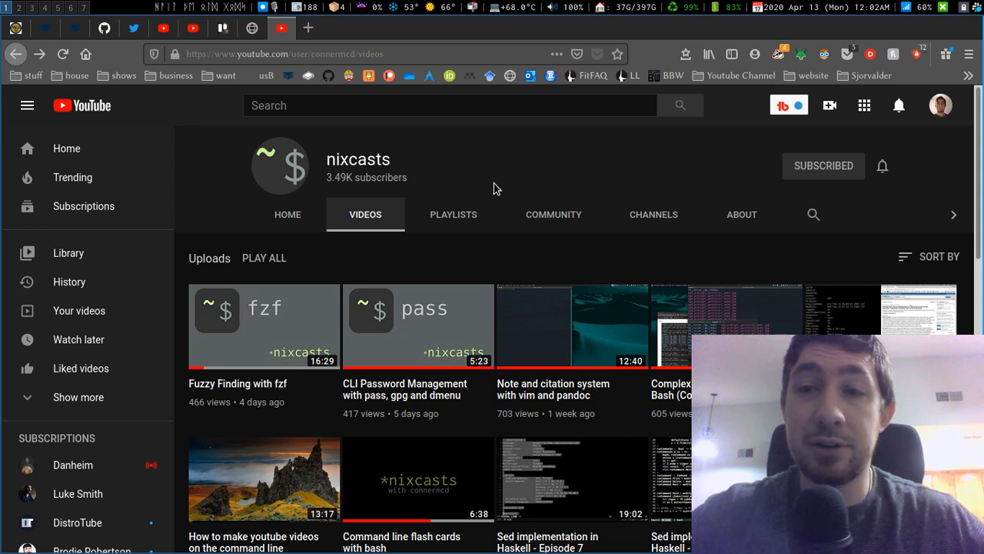
pyautogui.moveTo(491, 172)
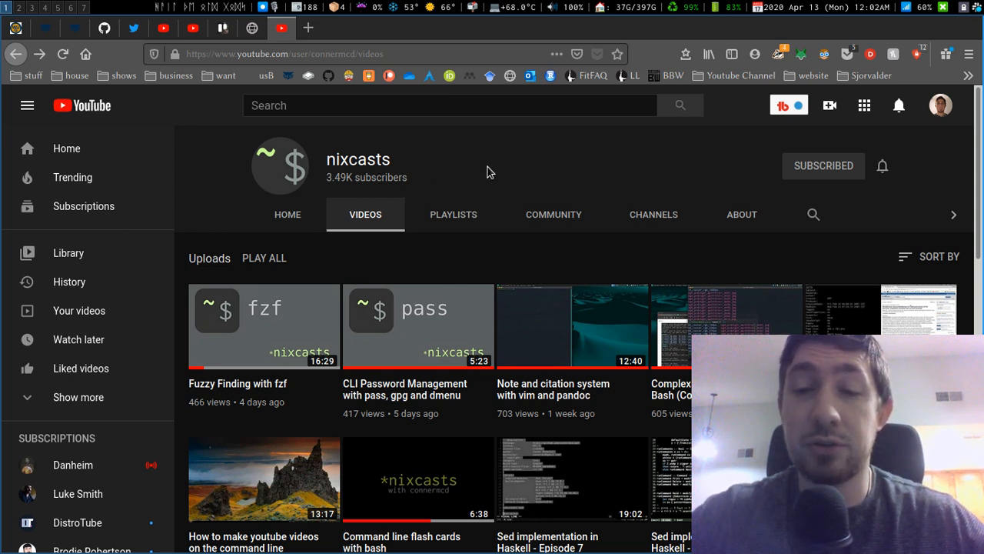